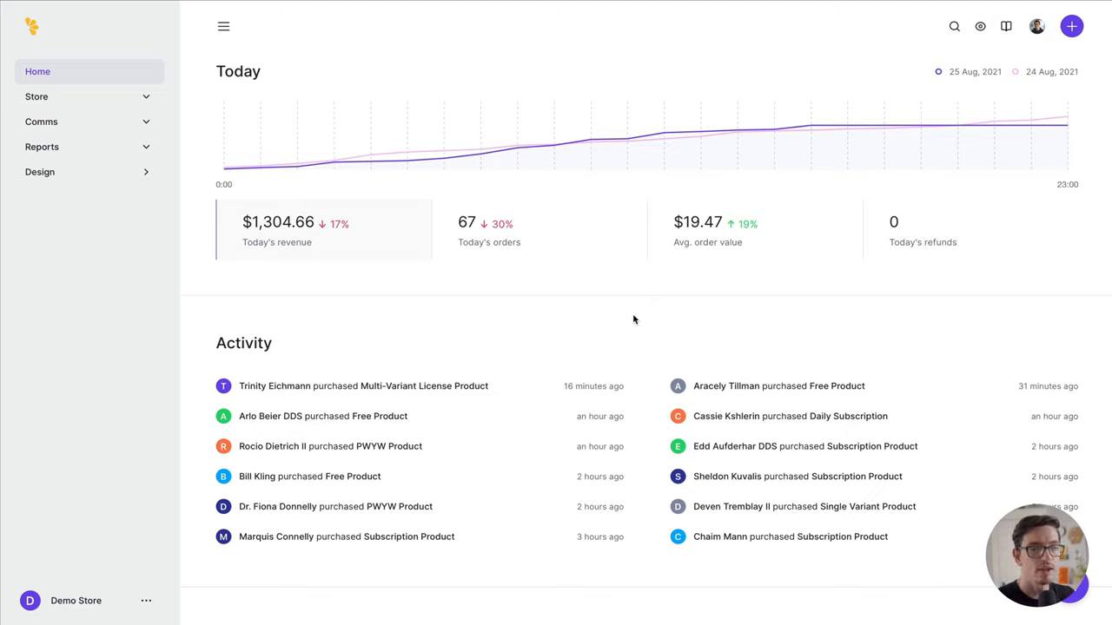
mouse_move(644, 276)
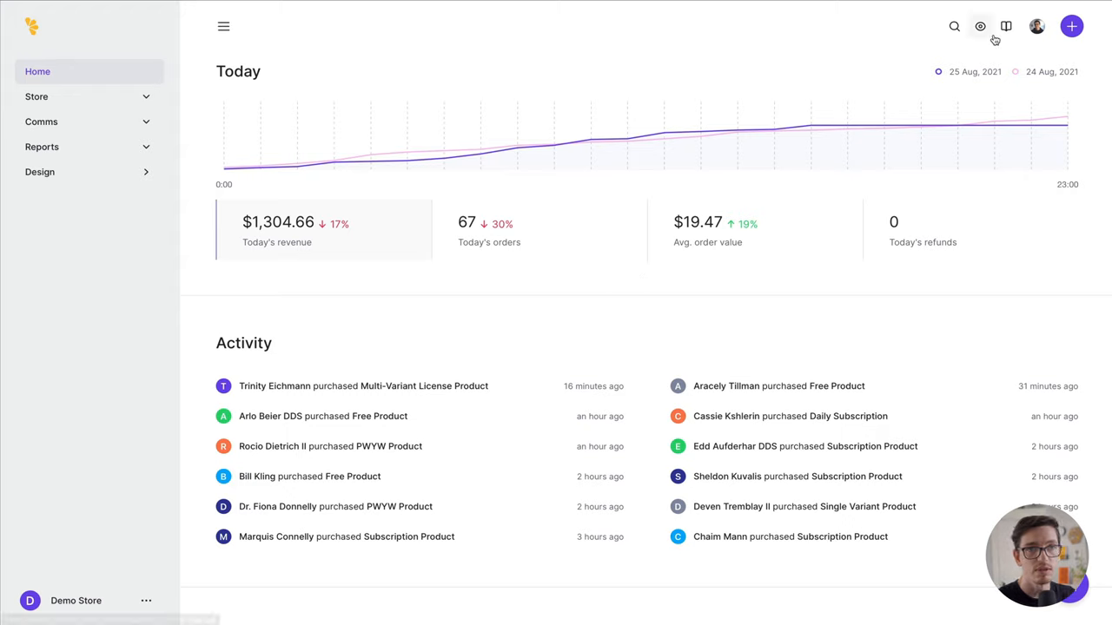
mouse_move(980, 26)
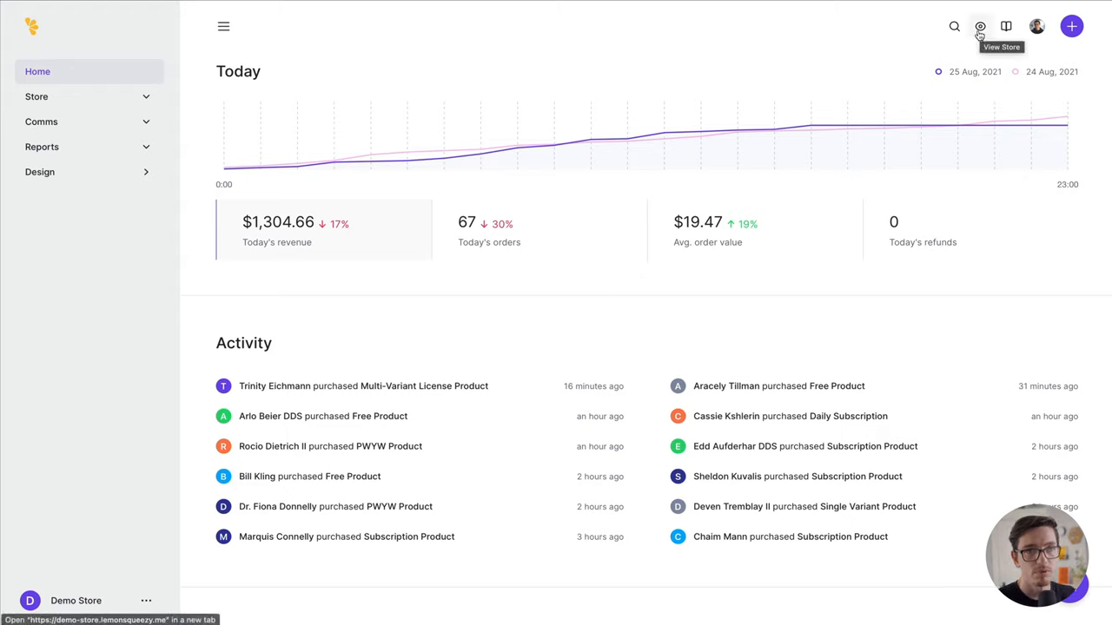
Step: Open the Demo Store switcher menu at the bottom of the sidebar
left_click(75, 600)
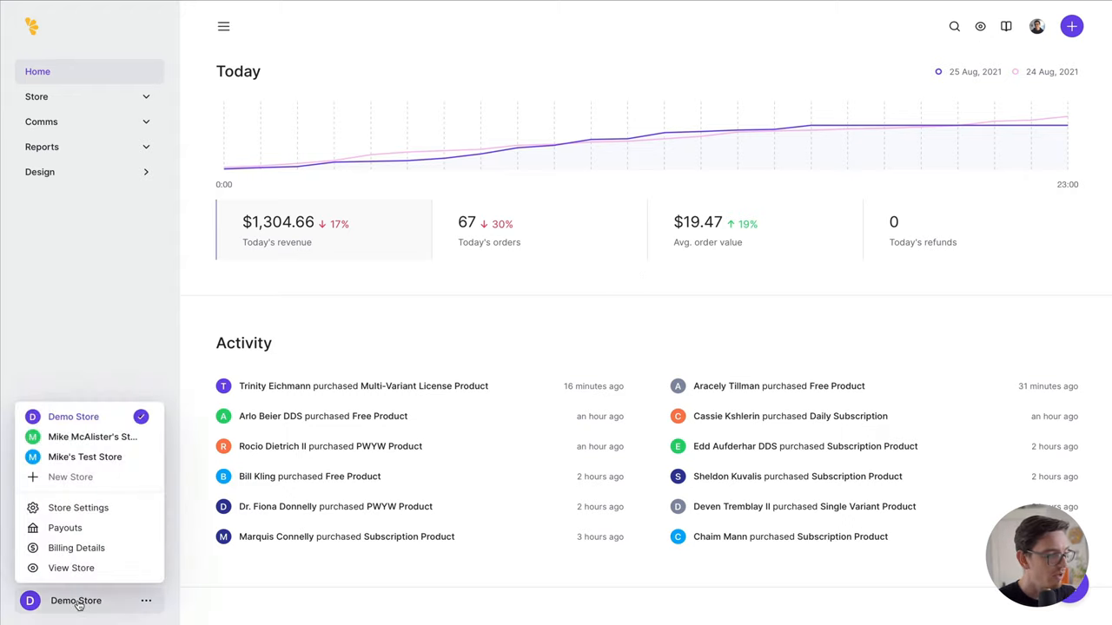
mouse_move(70, 477)
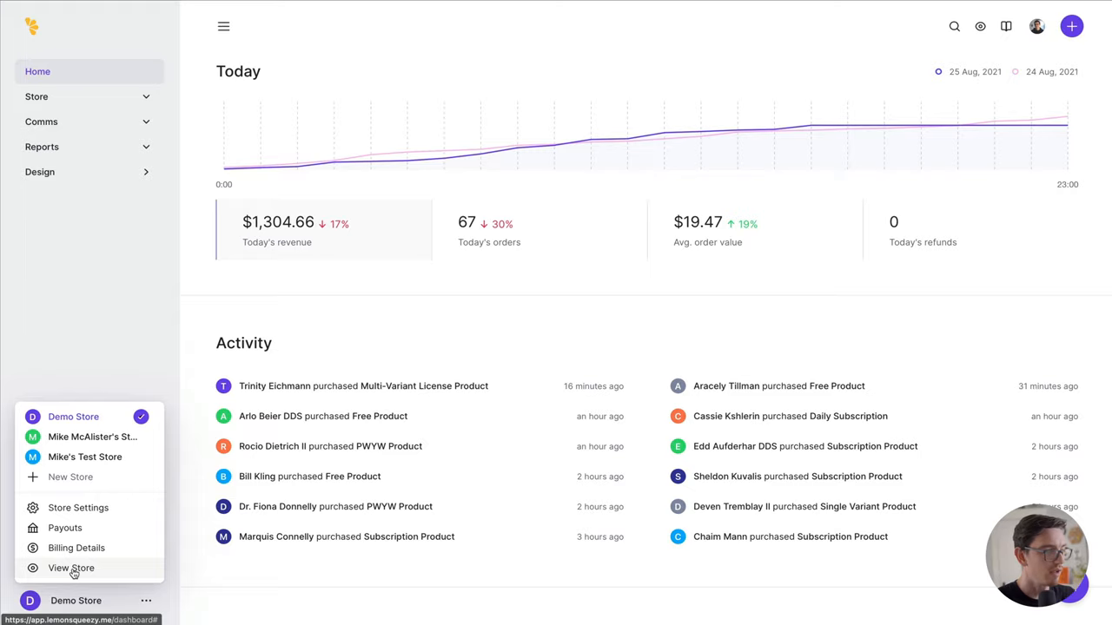
Step: View the live Demo Store in a new tab and browse its products
left_click(72, 568)
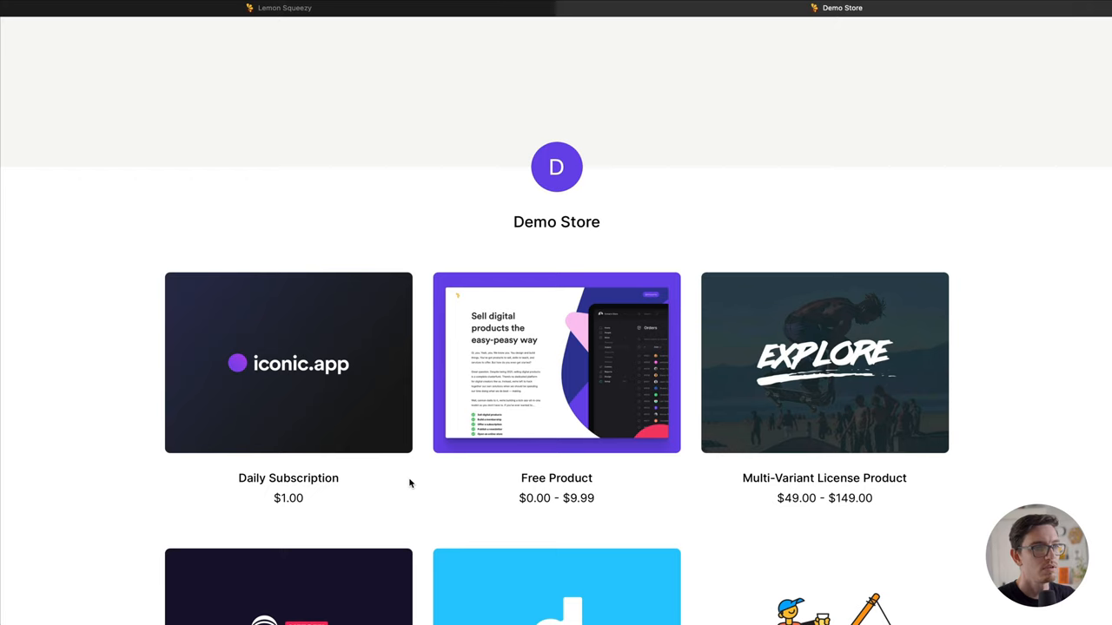
mouse_move(405, 478)
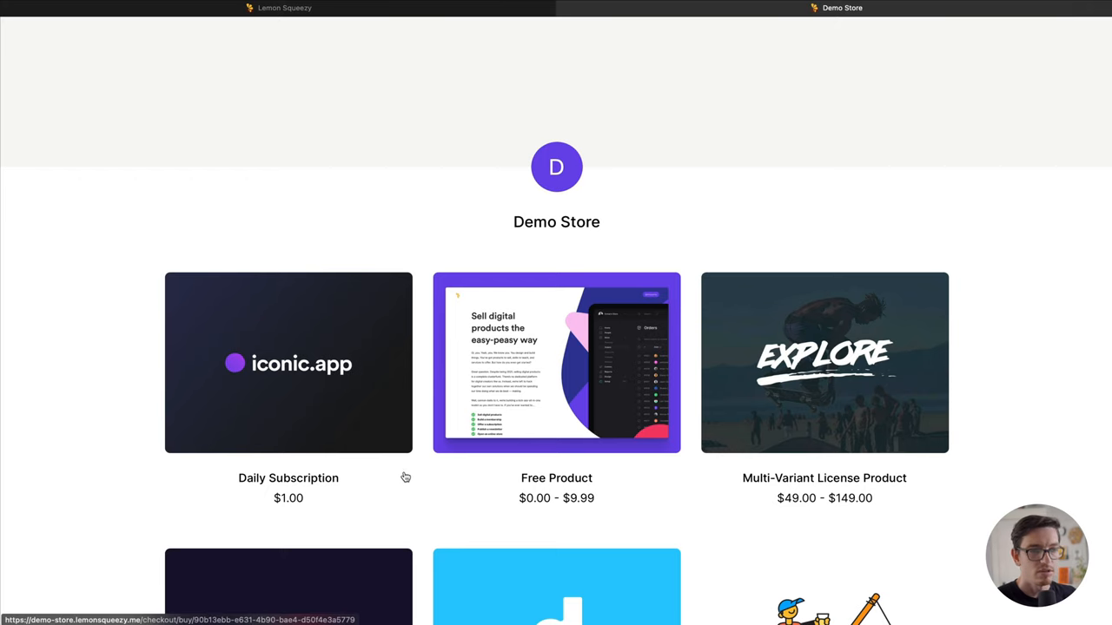
scroll("down", 3)
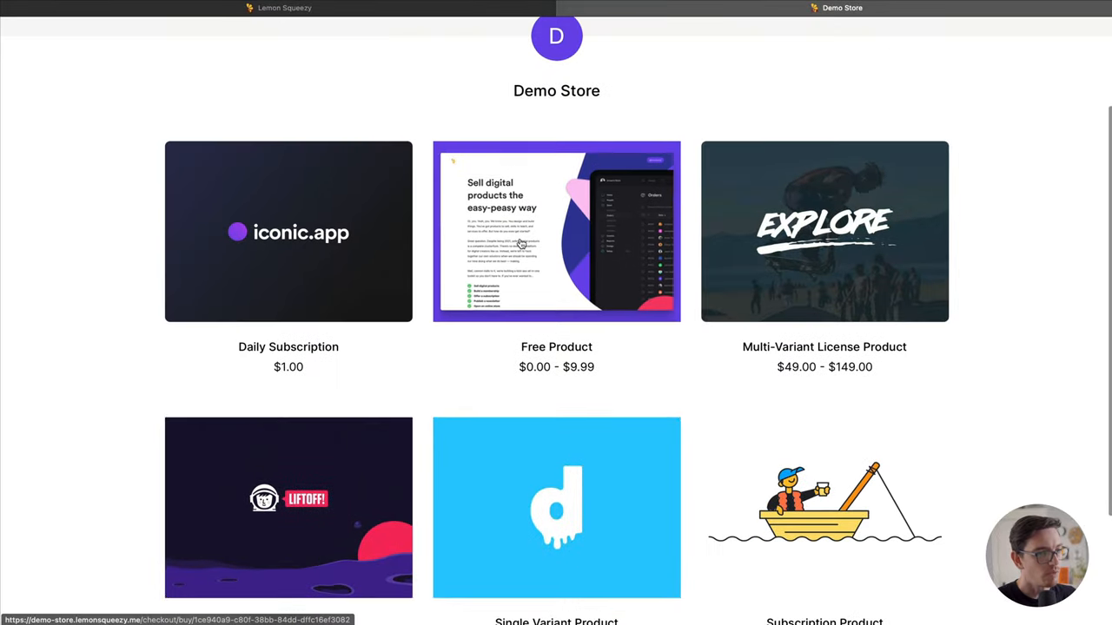
left_click(556, 231)
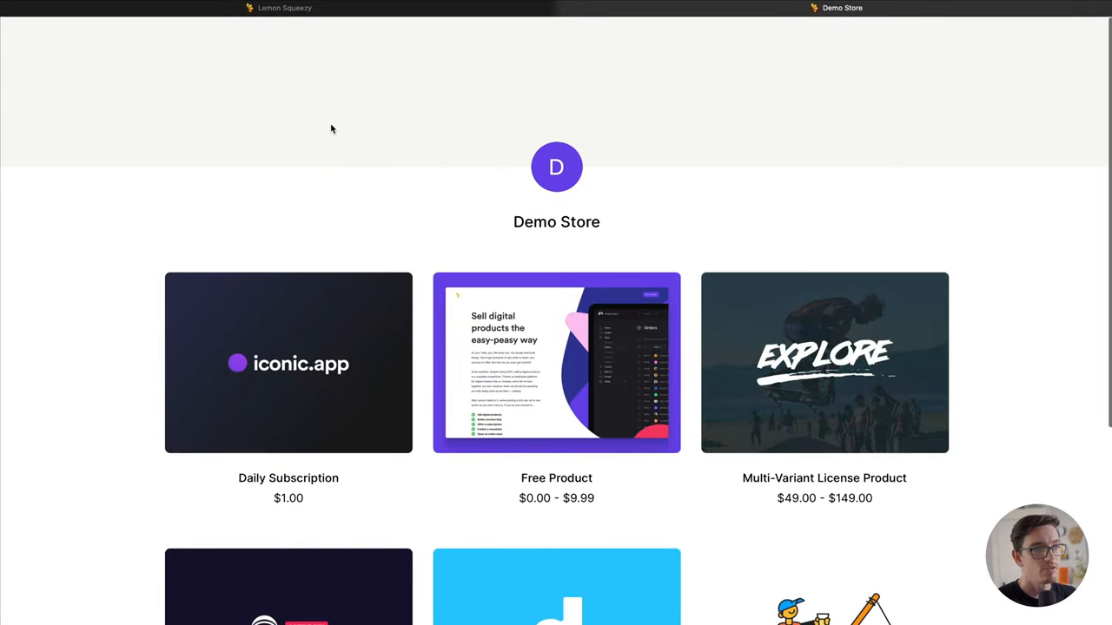
mouse_move(604, 226)
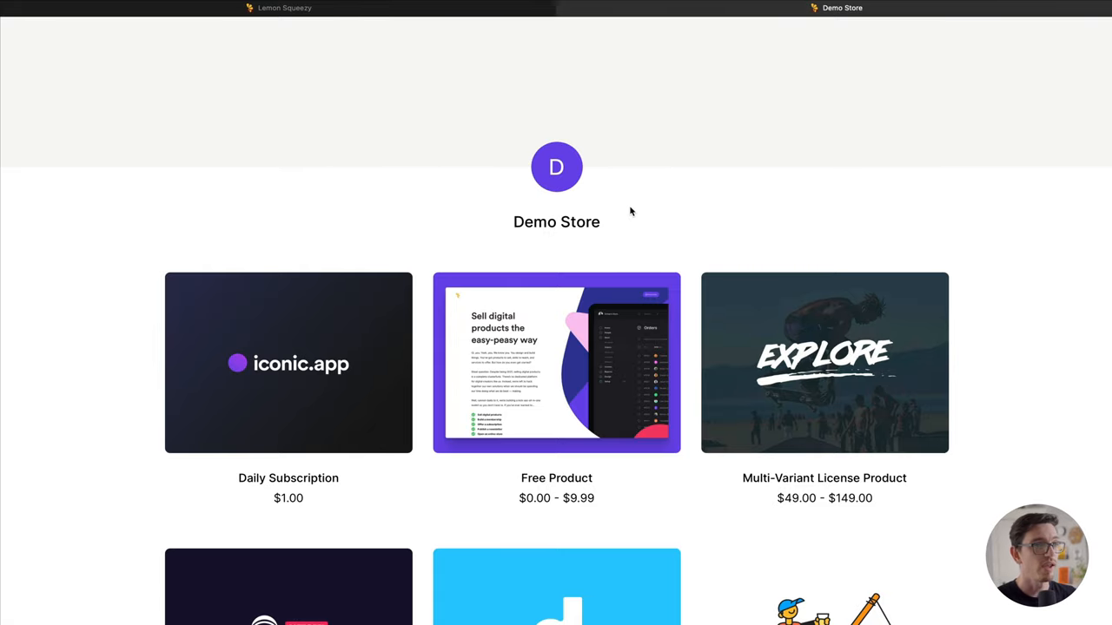
mouse_move(568, 34)
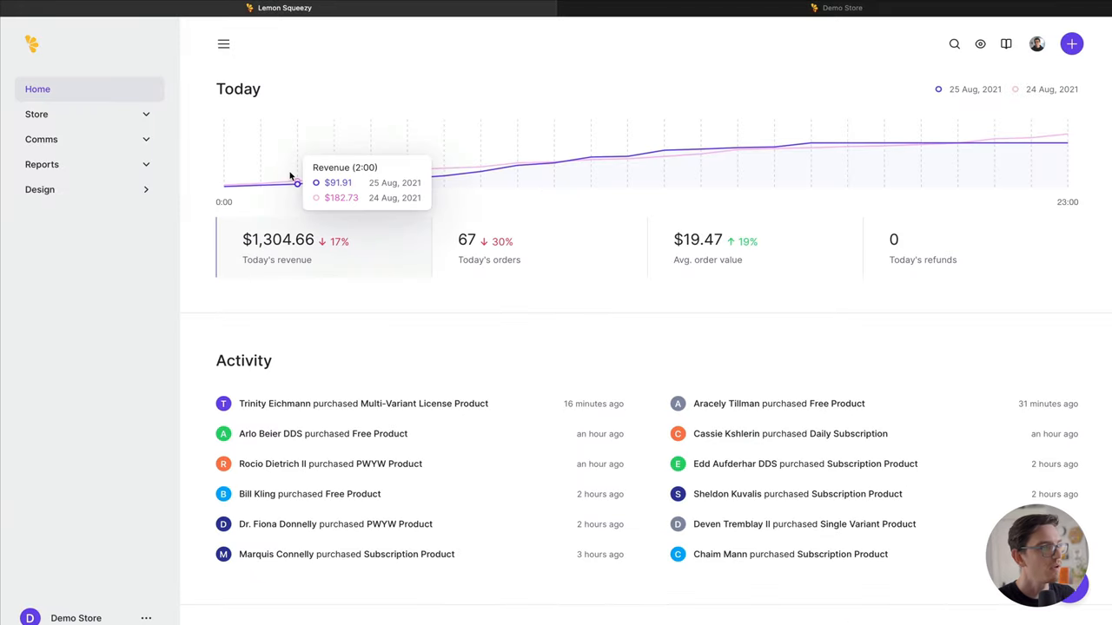
mouse_move(98, 189)
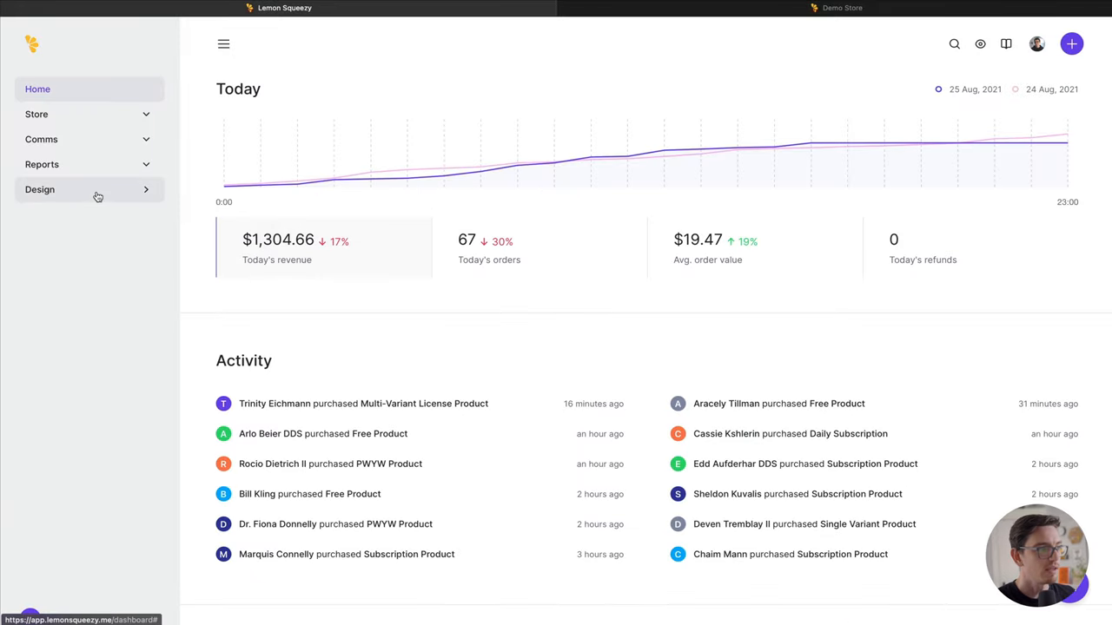
Step: Open the Design editor and scroll through its visibility and header settings
left_click(40, 190)
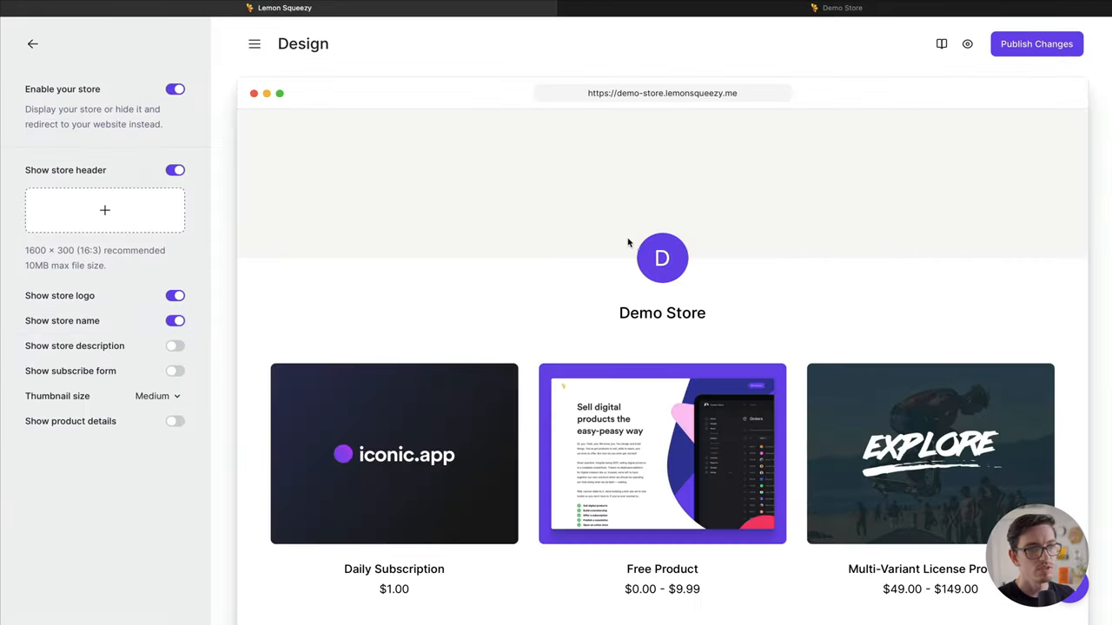
scroll("down", 3)
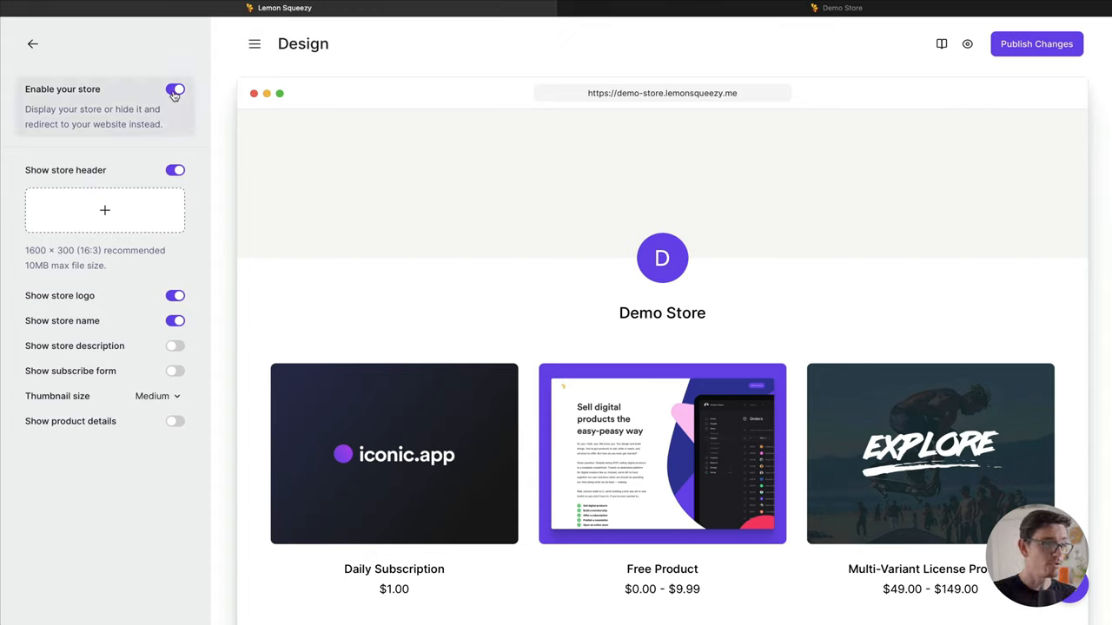
left_click(175, 90)
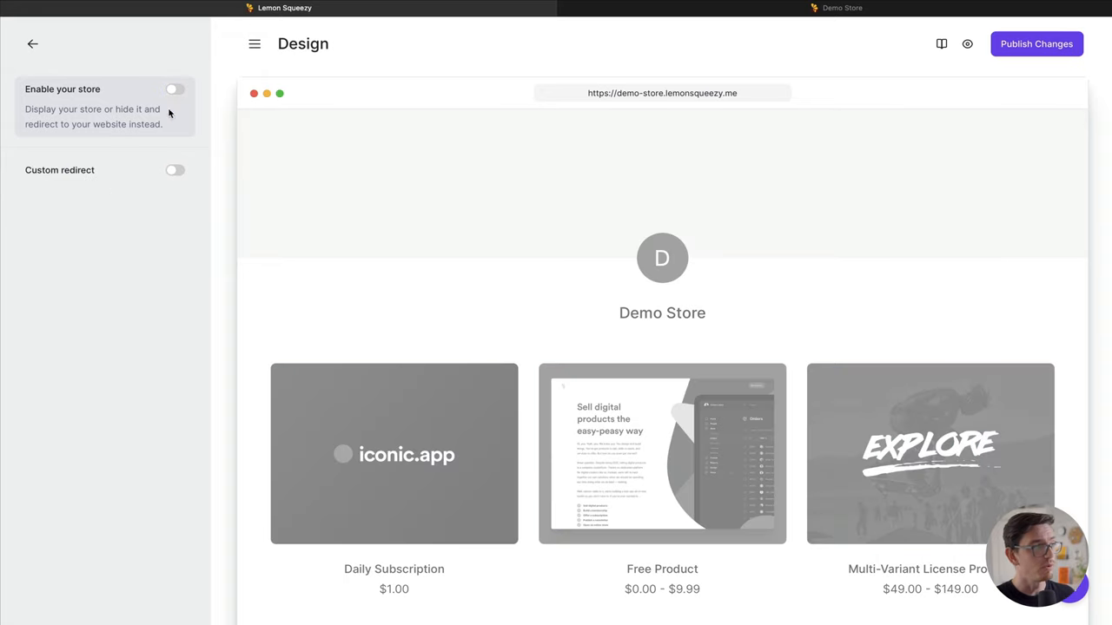
left_click(174, 170)
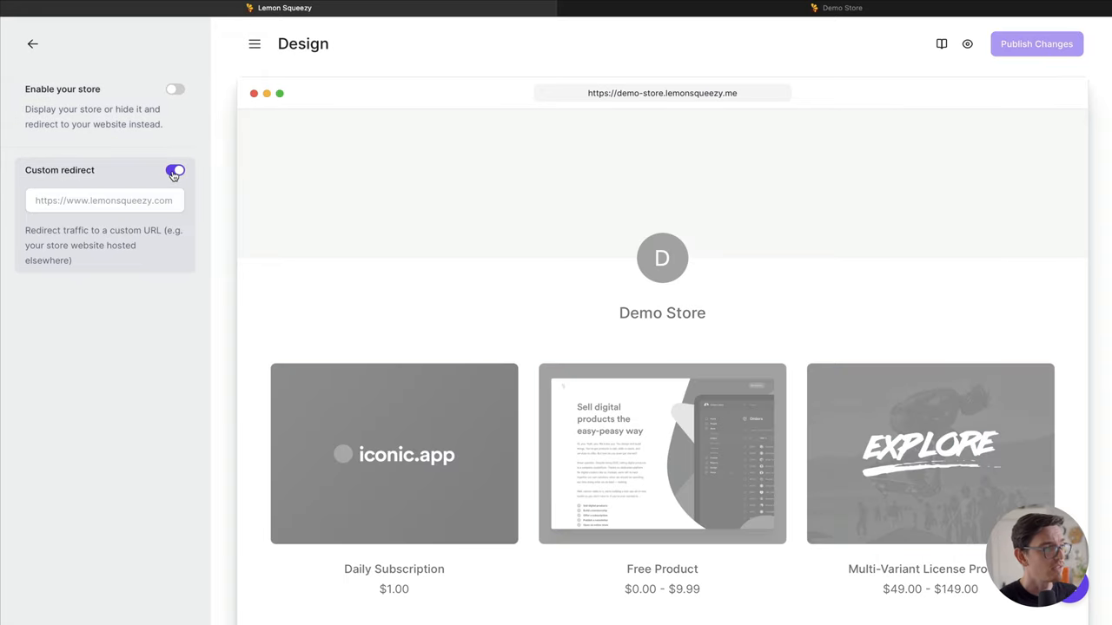
left_click(176, 170)
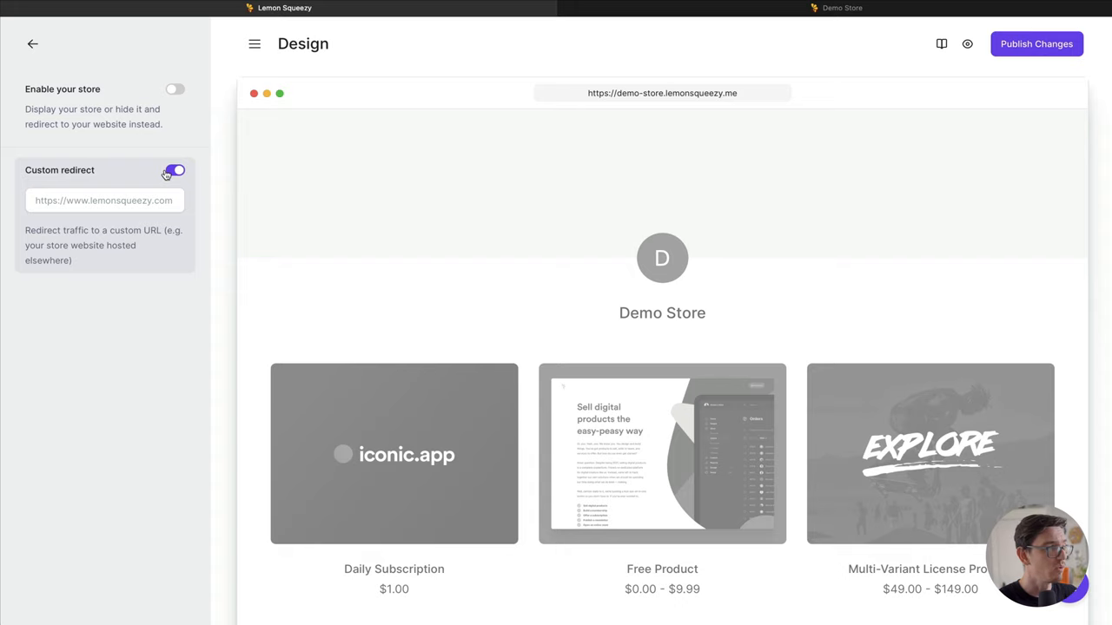
left_click(175, 89)
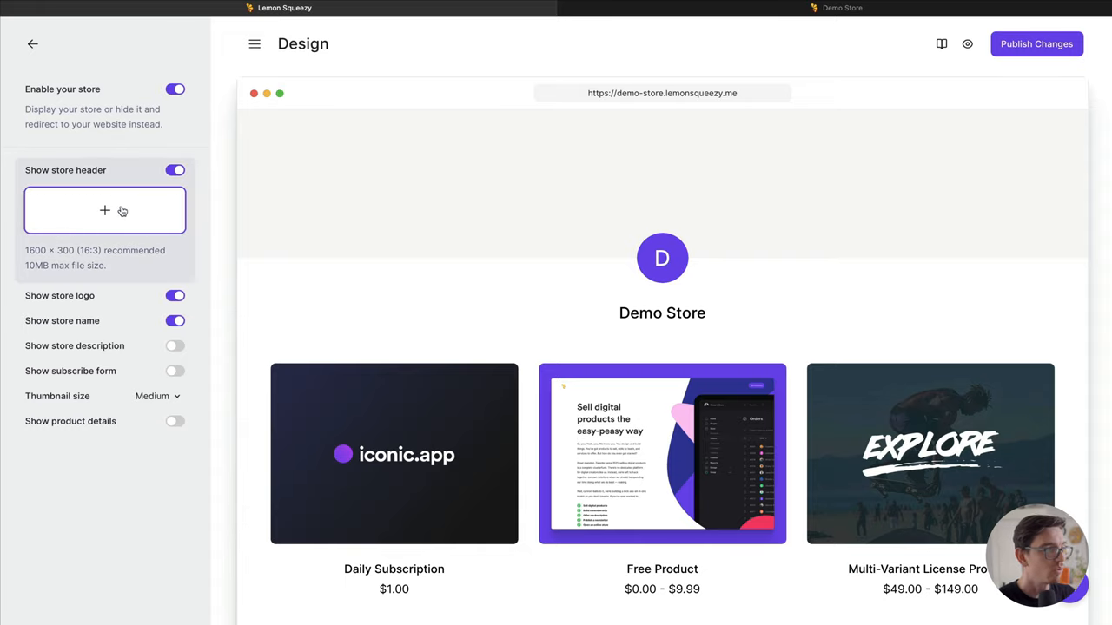
Step: Upload a purple abstract image as the storefront header banner
left_click(104, 210)
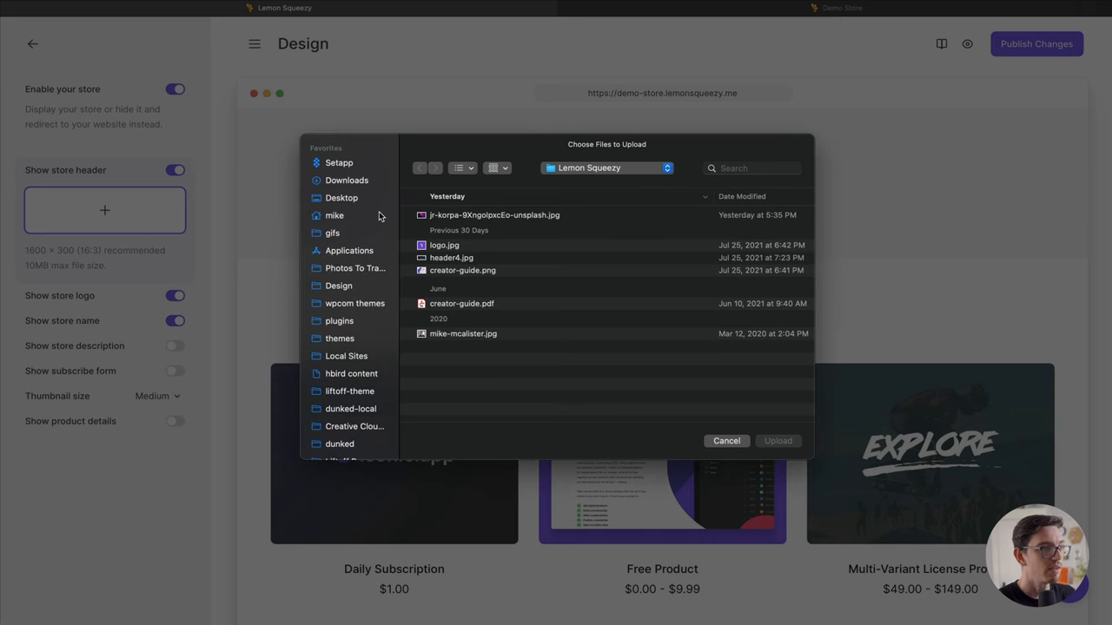
left_click(726, 441)
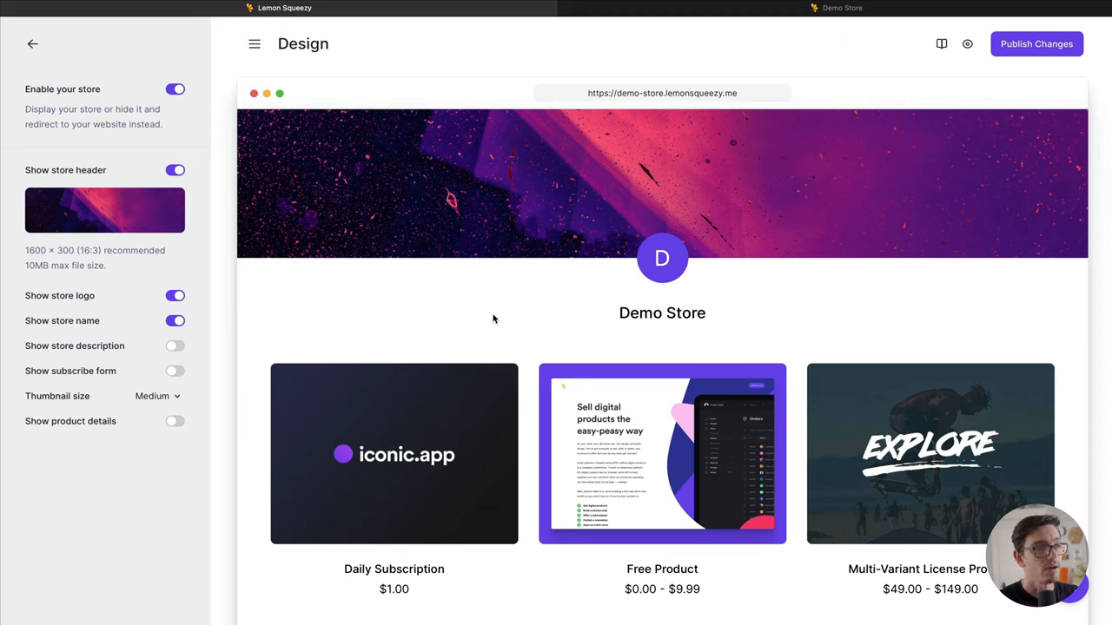
mouse_move(616, 153)
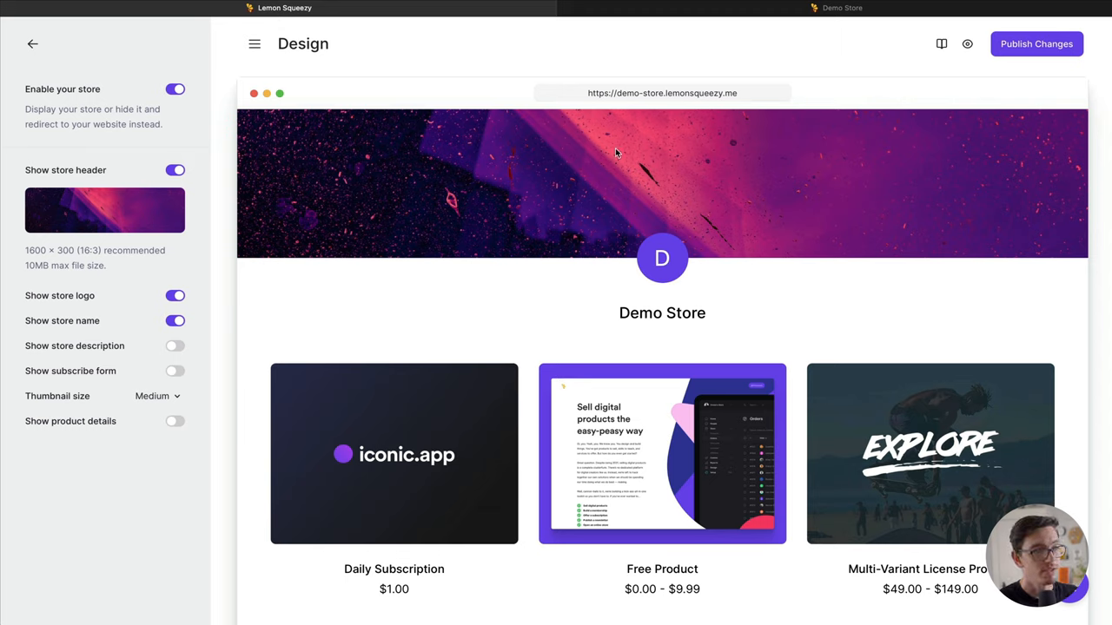
mouse_move(408, 288)
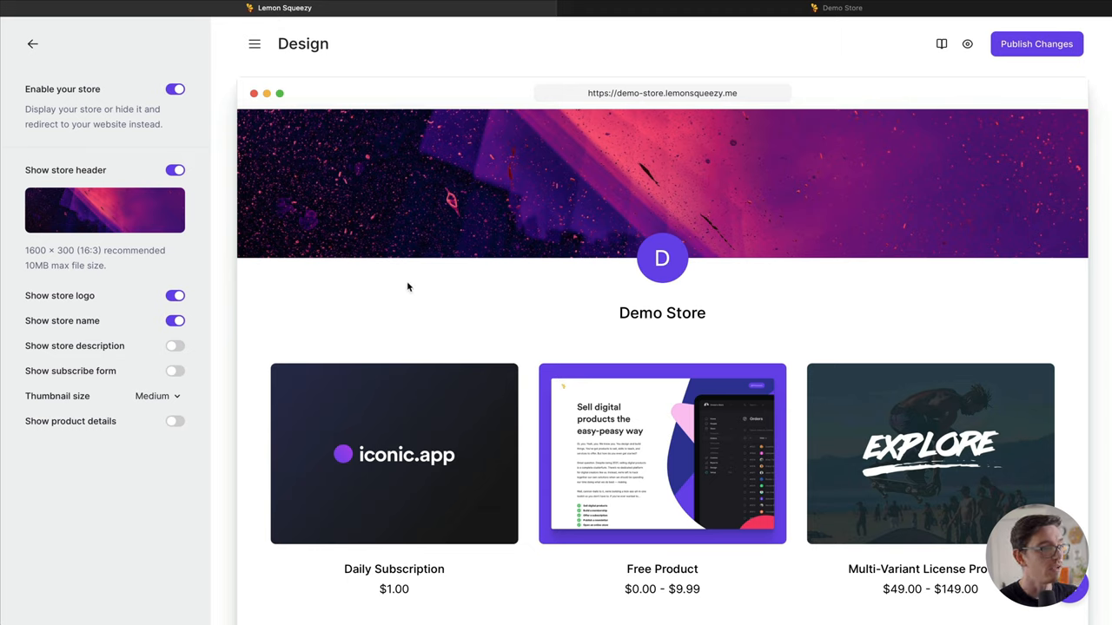
mouse_move(451, 228)
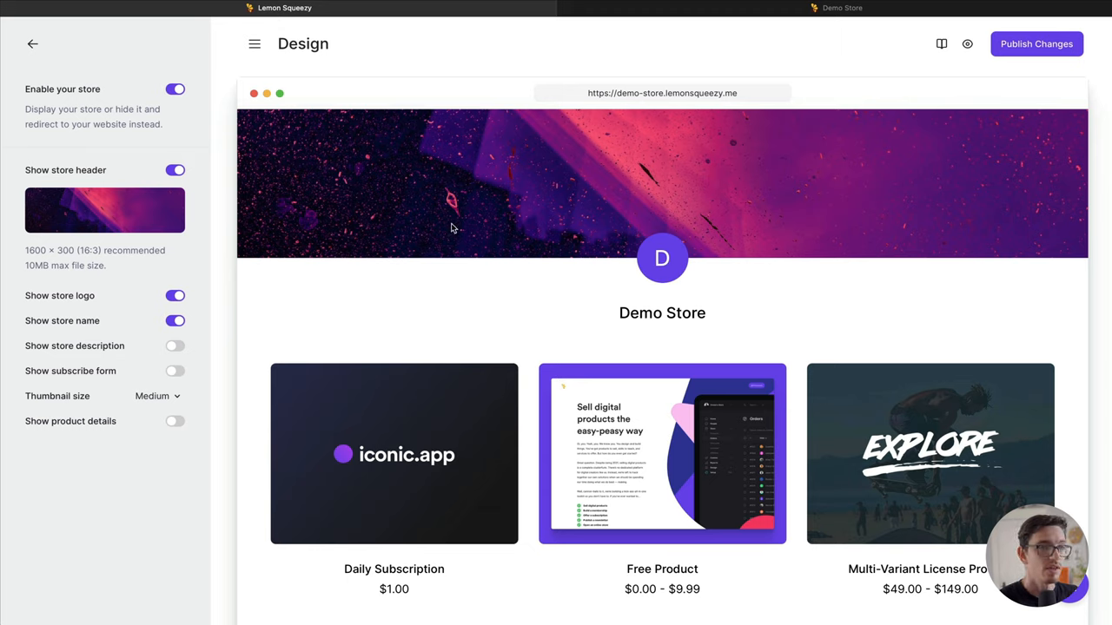
mouse_move(413, 303)
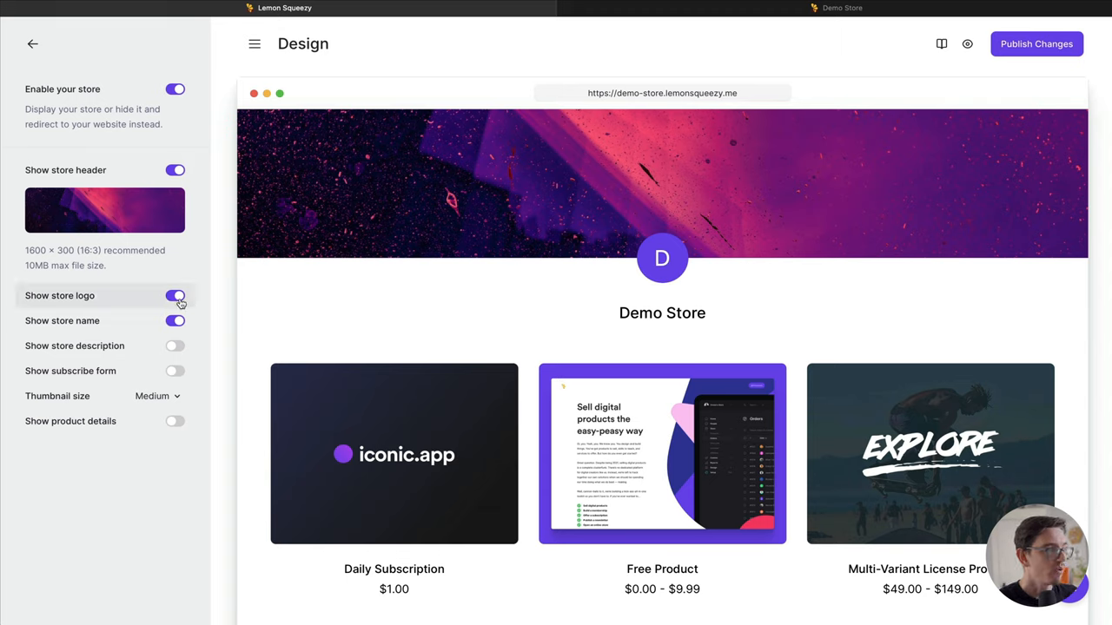
left_click(175, 295)
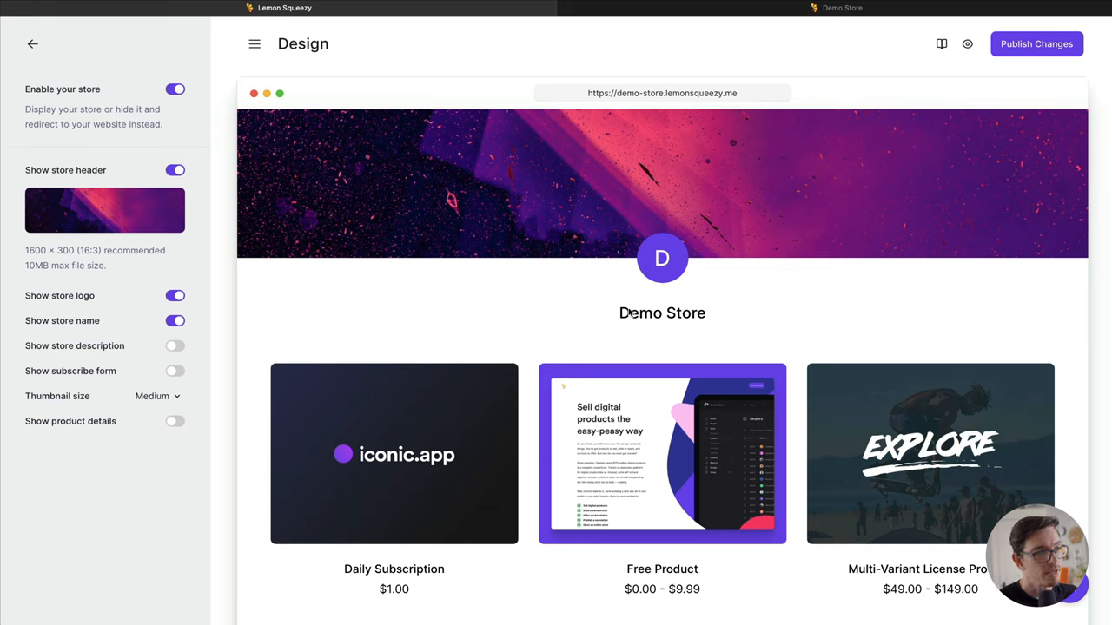
mouse_move(653, 269)
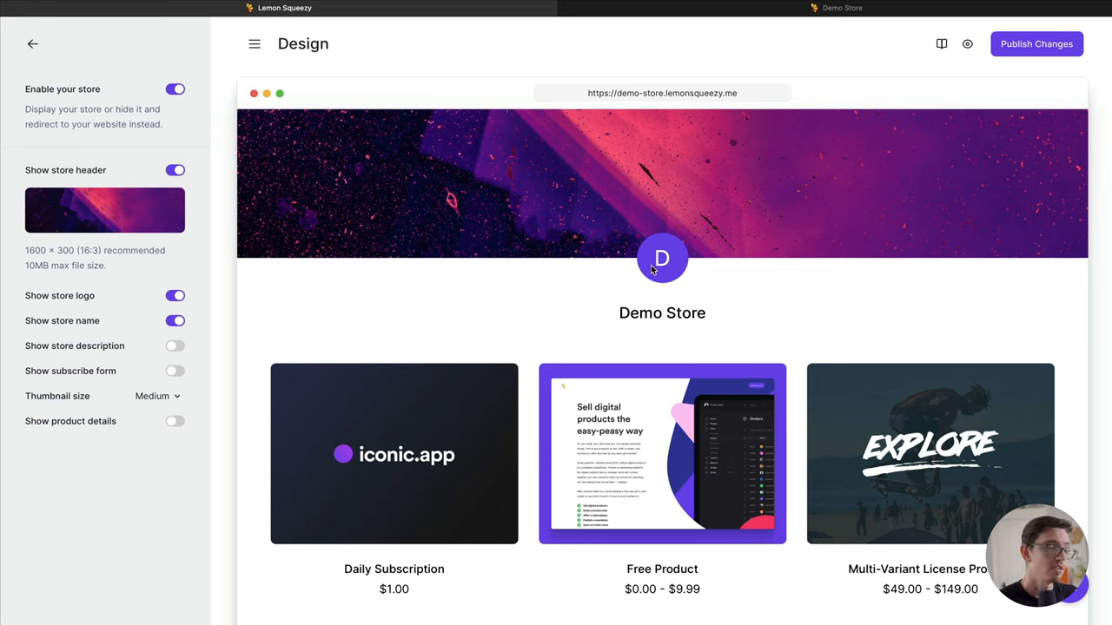
mouse_move(777, 201)
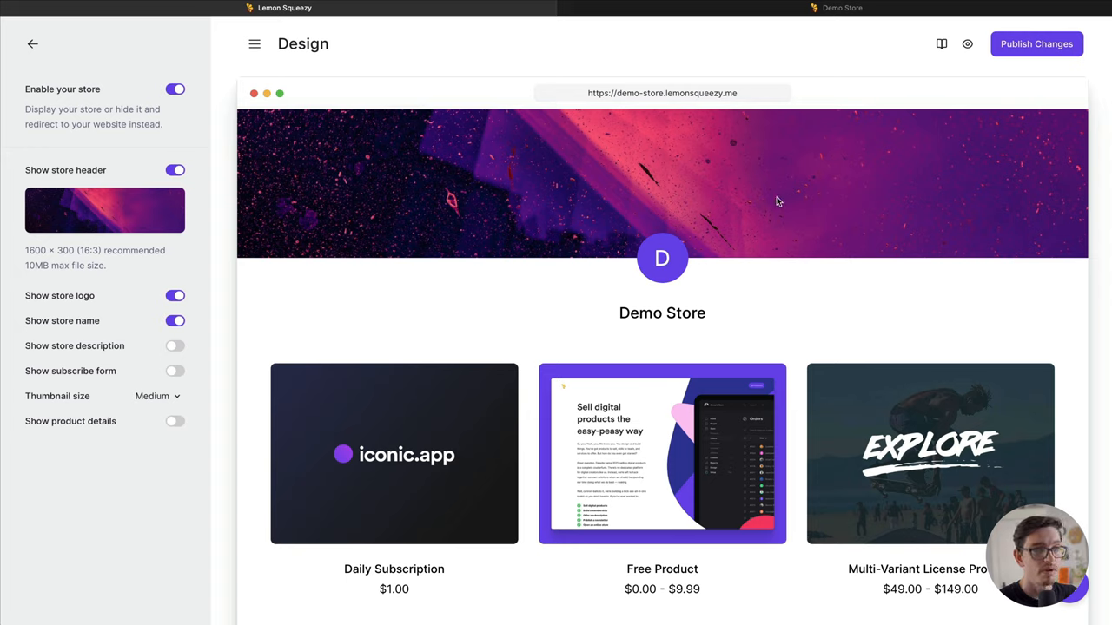
left_click(1037, 44)
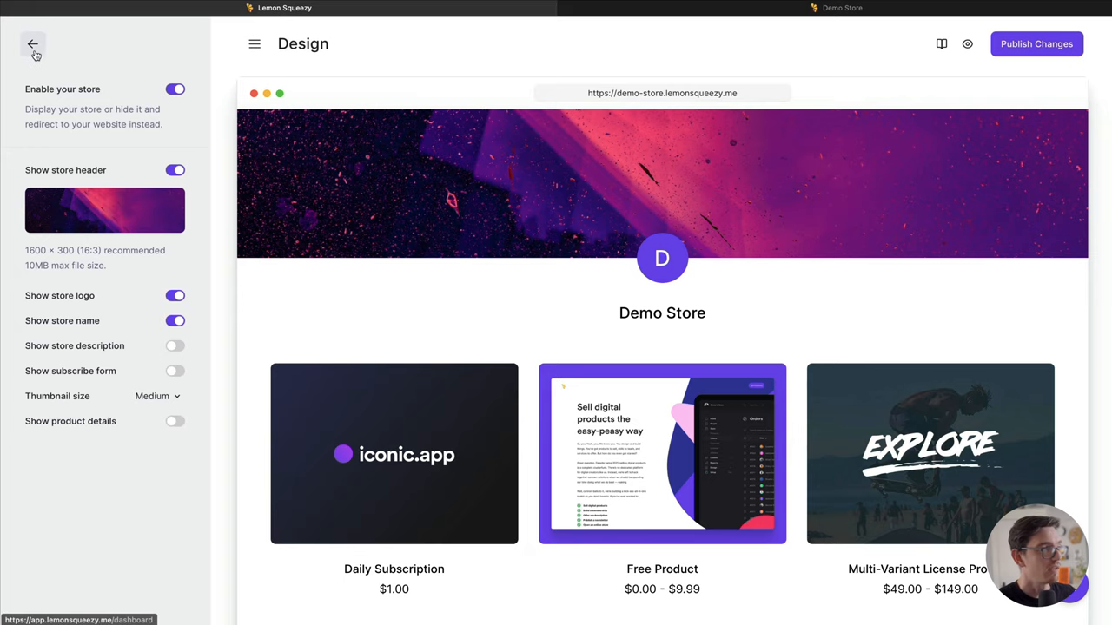
Step: Replace the Demo Store avatar with logo.jpg in Store Settings and save
left_click(33, 43)
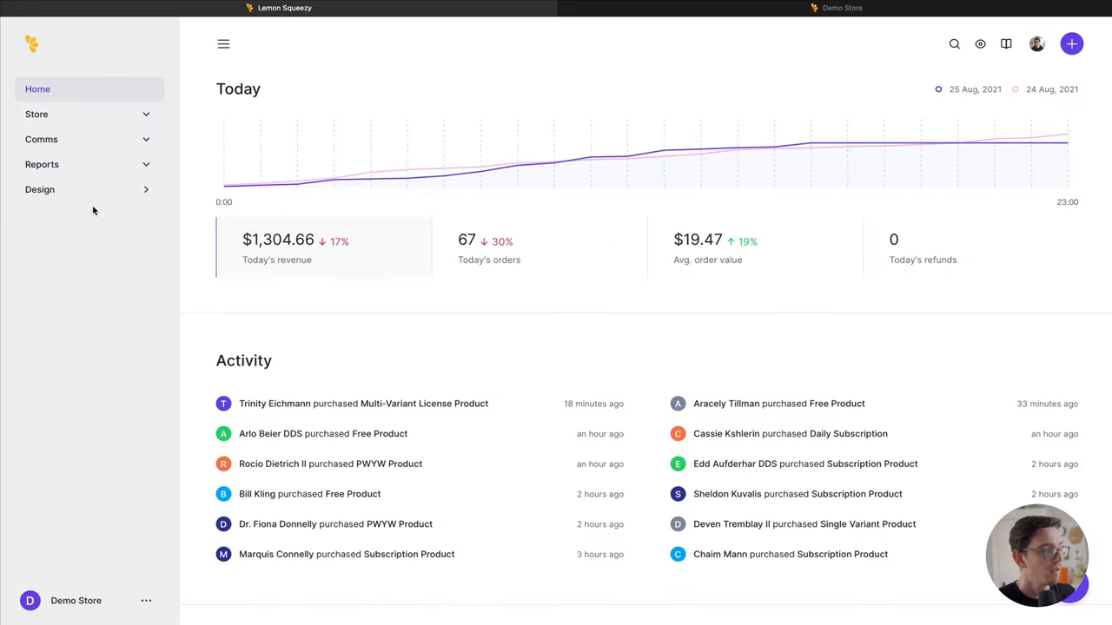
left_click(76, 600)
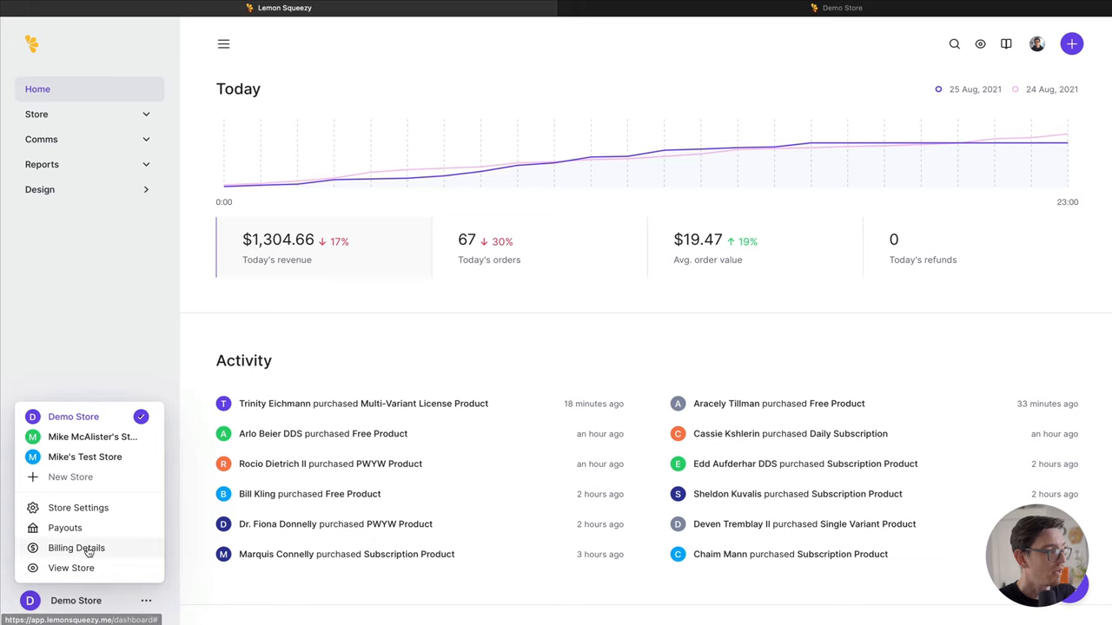
left_click(78, 508)
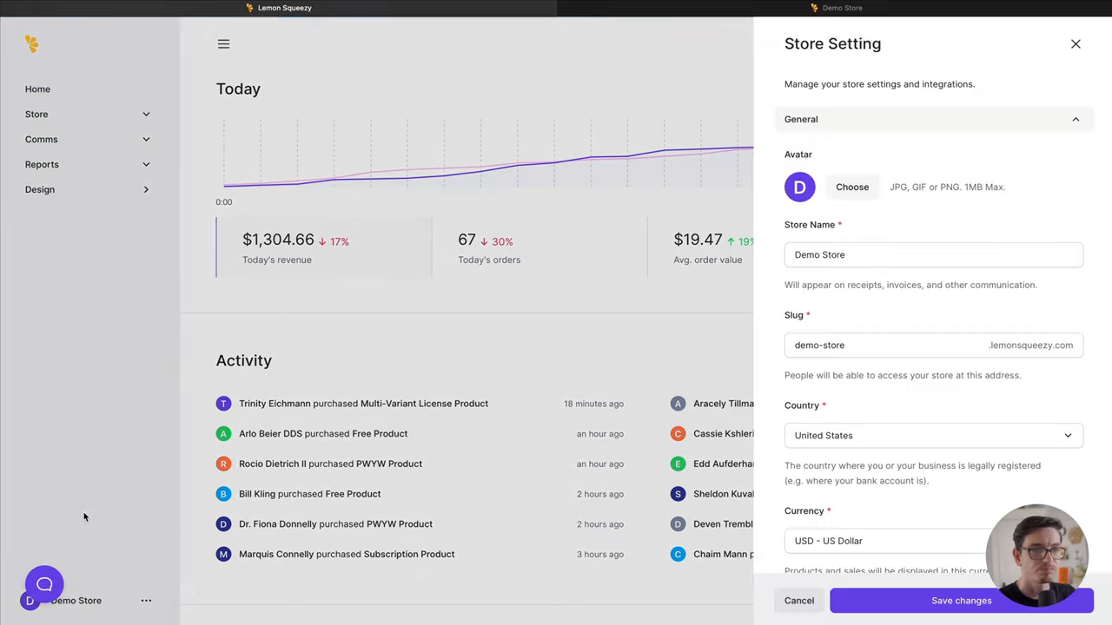
left_click(851, 186)
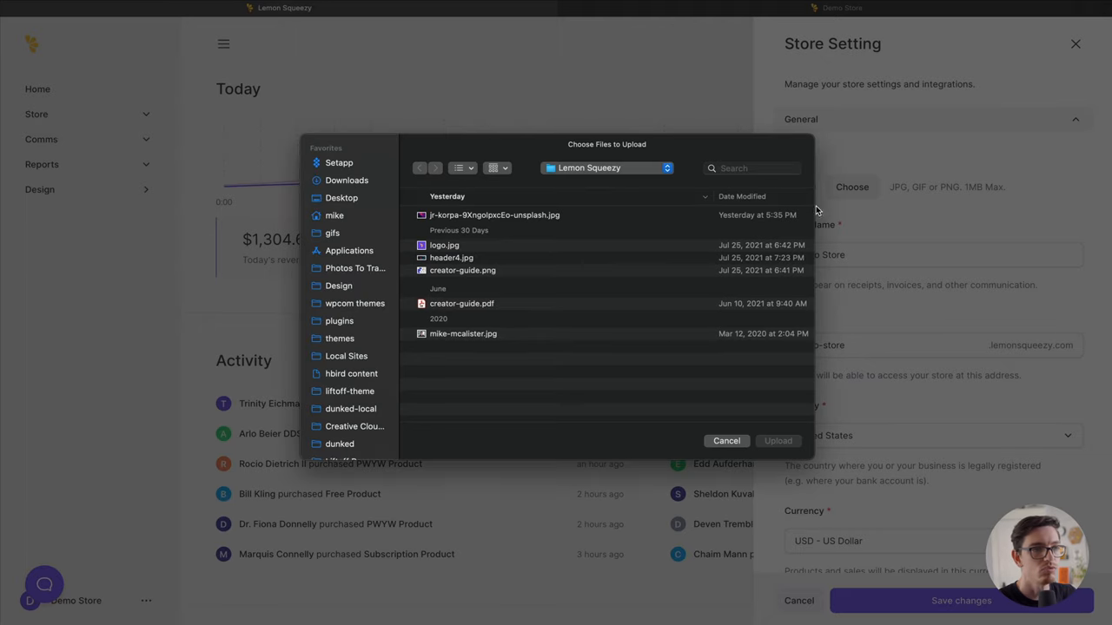
left_click(444, 245)
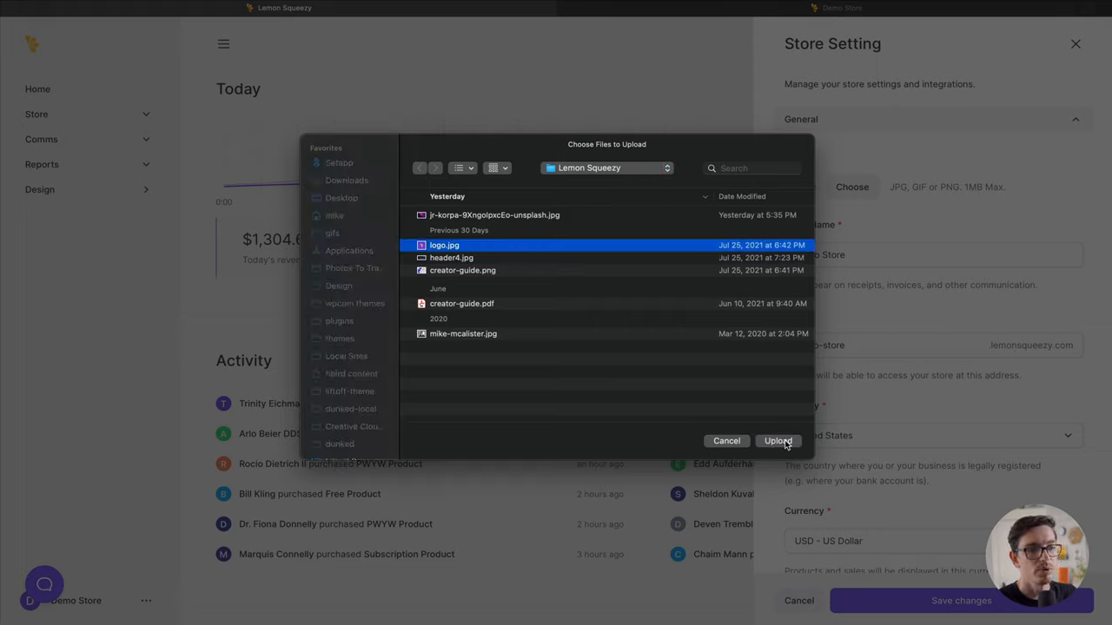
left_click(777, 441)
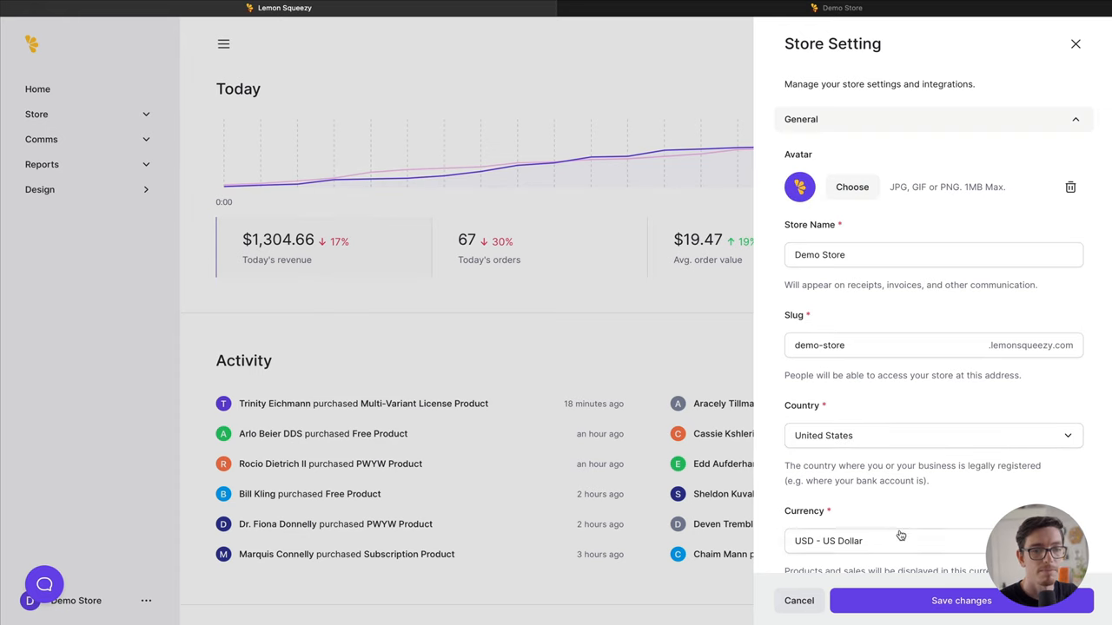
left_click(961, 600)
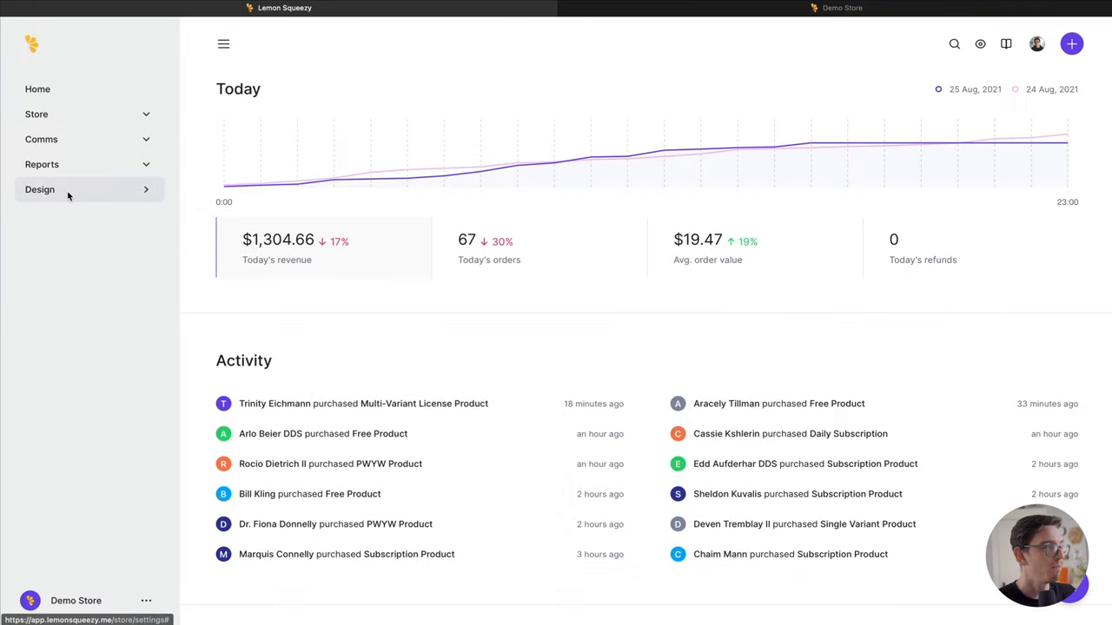
Step: In Design, toggle store name off and on, then enable description and subscribe form
left_click(40, 189)
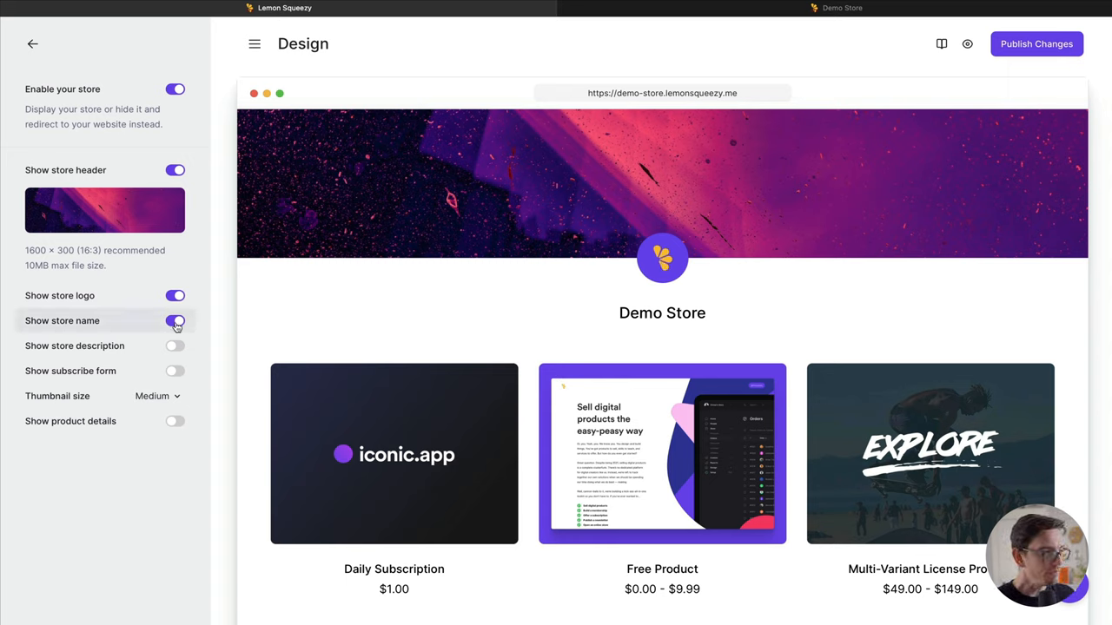
left_click(176, 321)
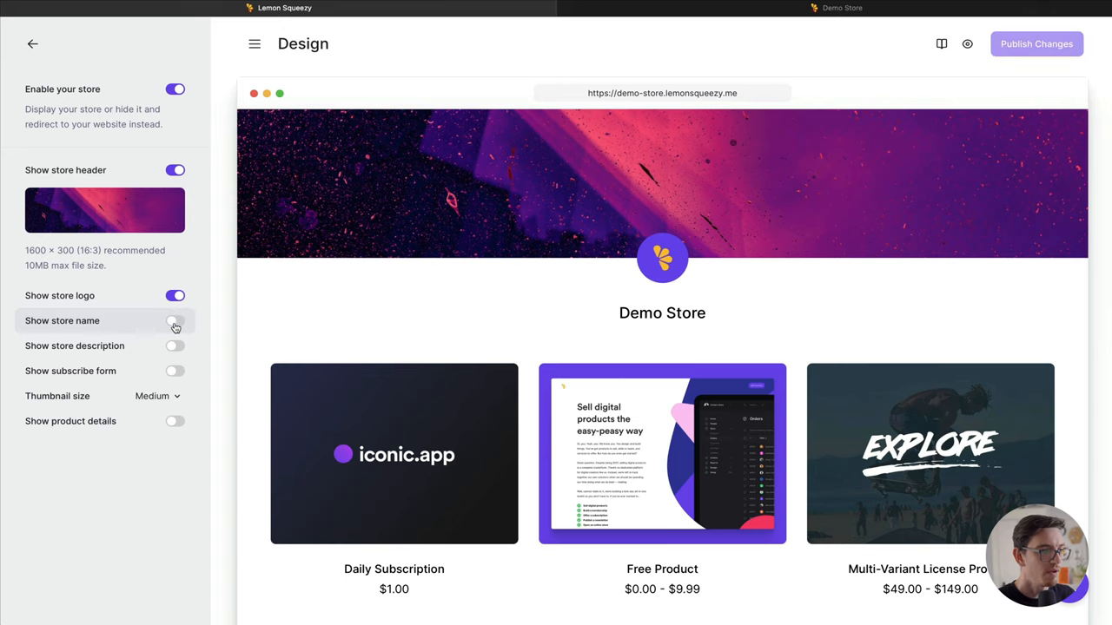
left_click(175, 321)
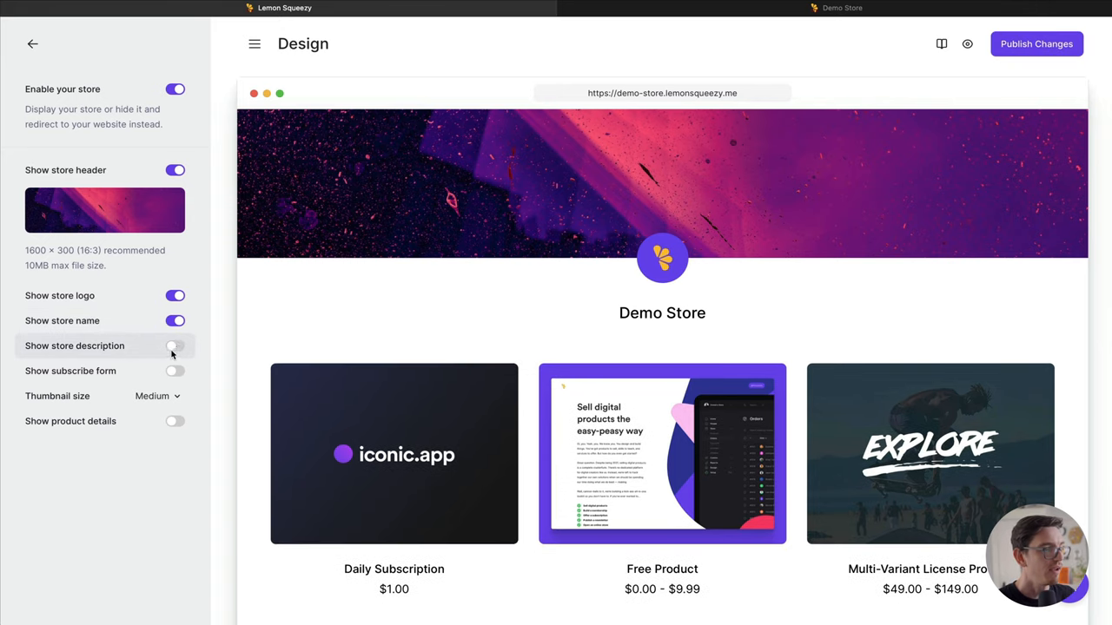
left_click(175, 346)
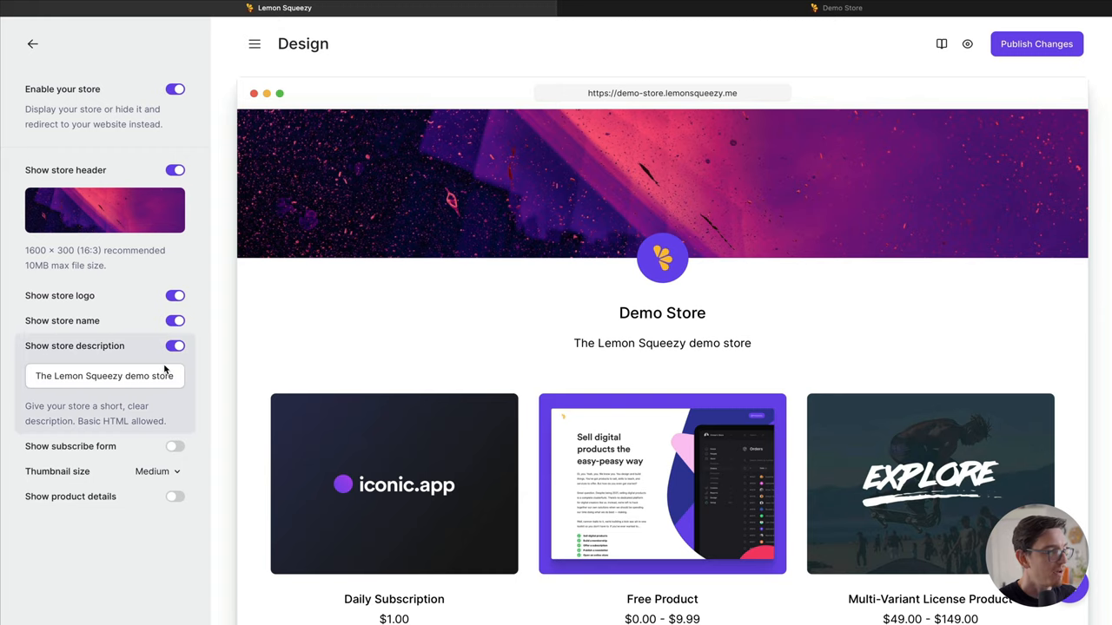
mouse_move(160, 370)
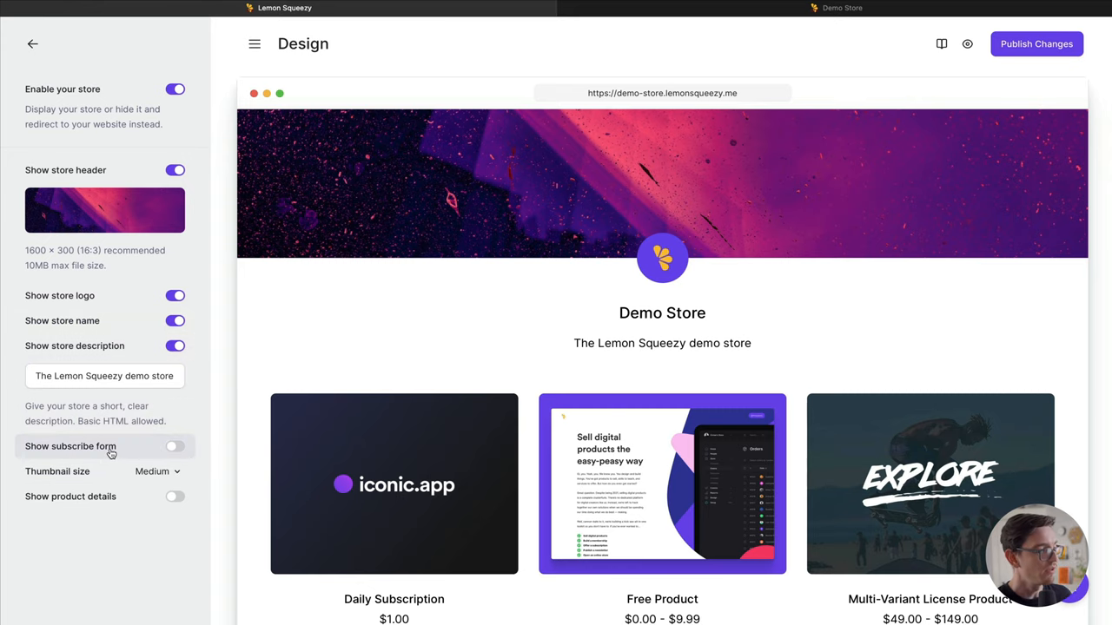
left_click(175, 446)
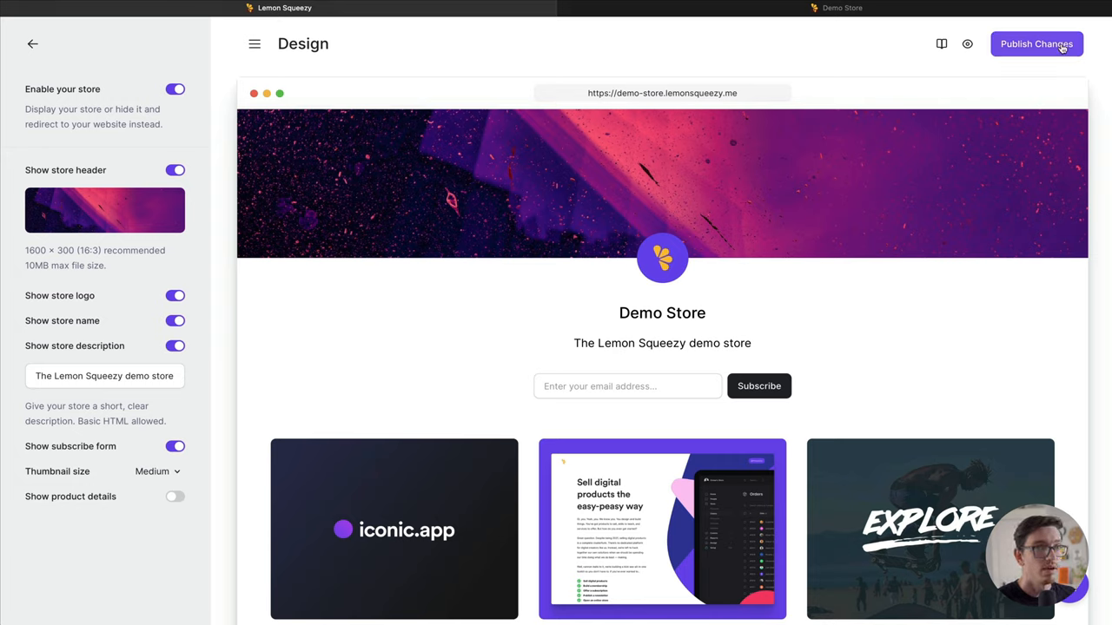
left_click(1036, 44)
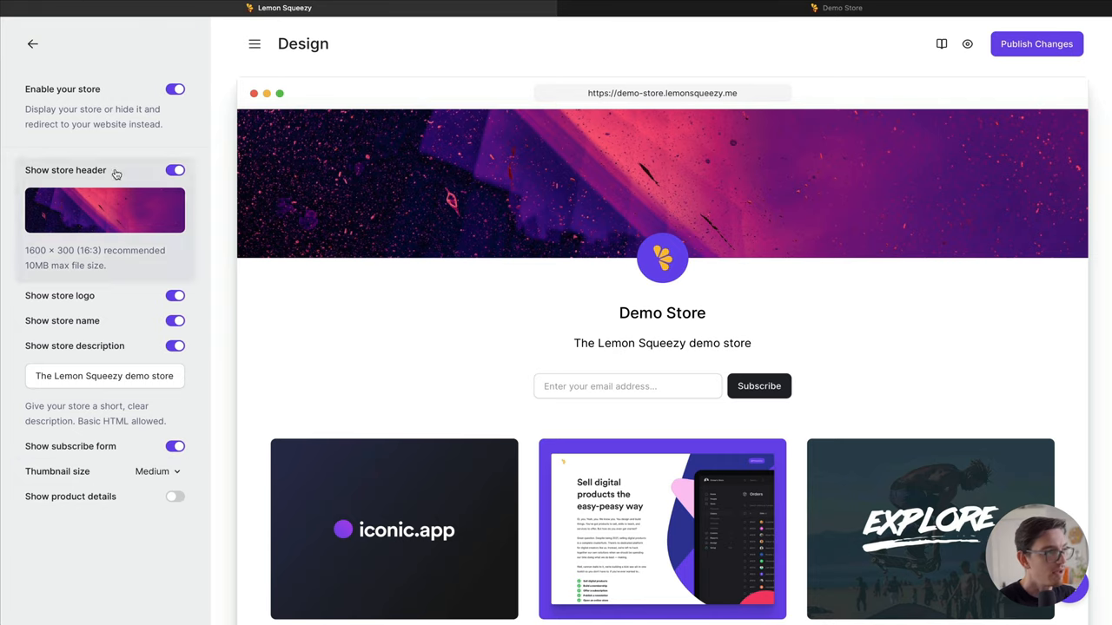
left_click(33, 43)
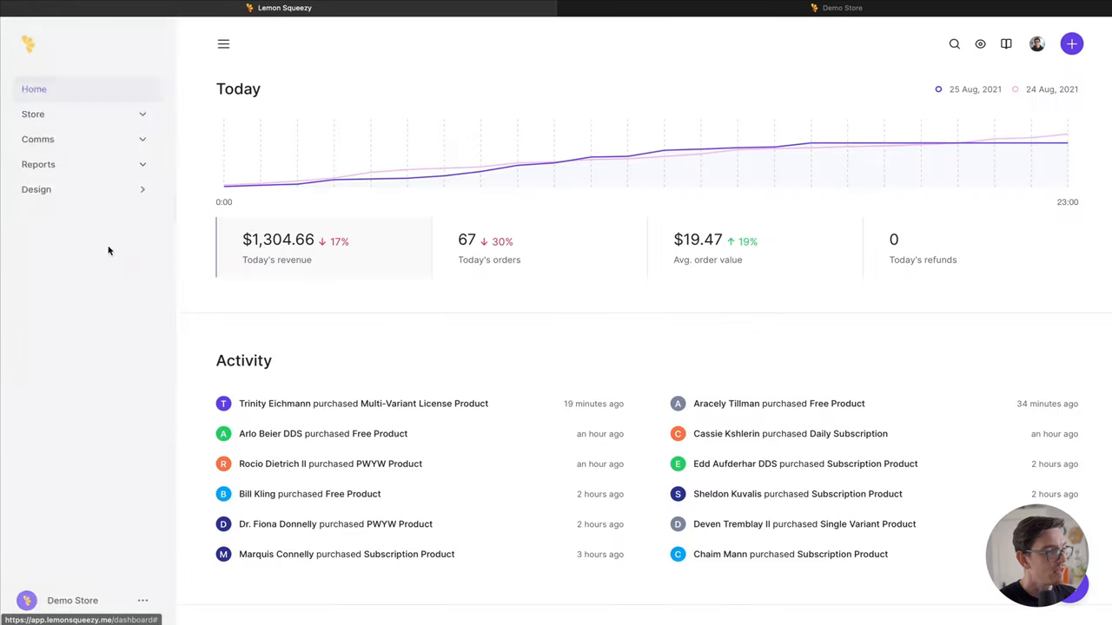
left_click(73, 600)
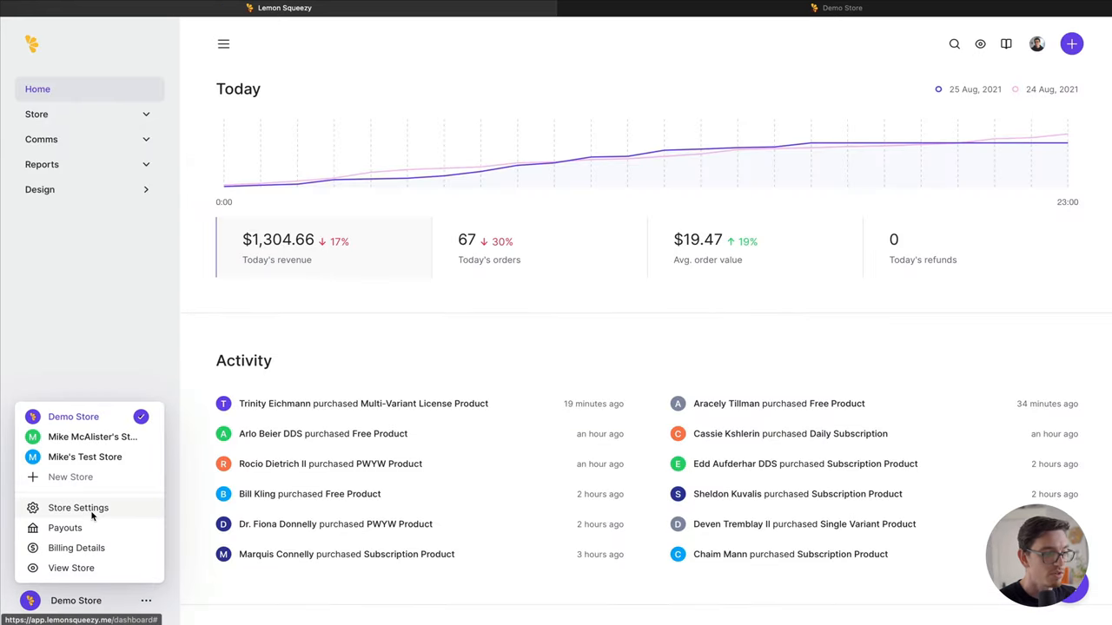
left_click(78, 508)
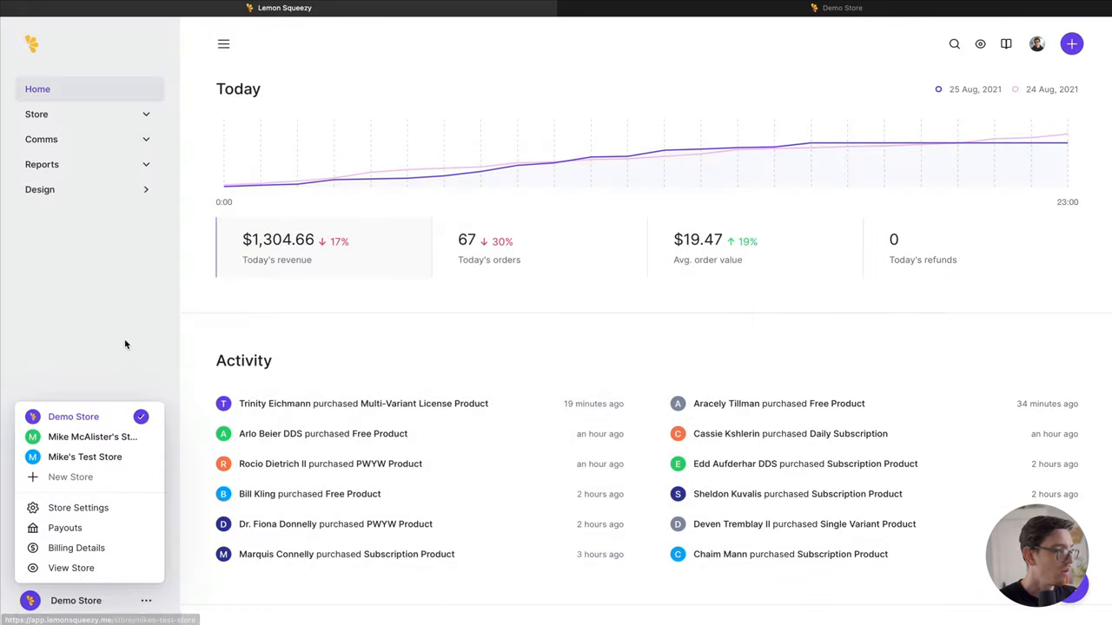
left_click(40, 189)
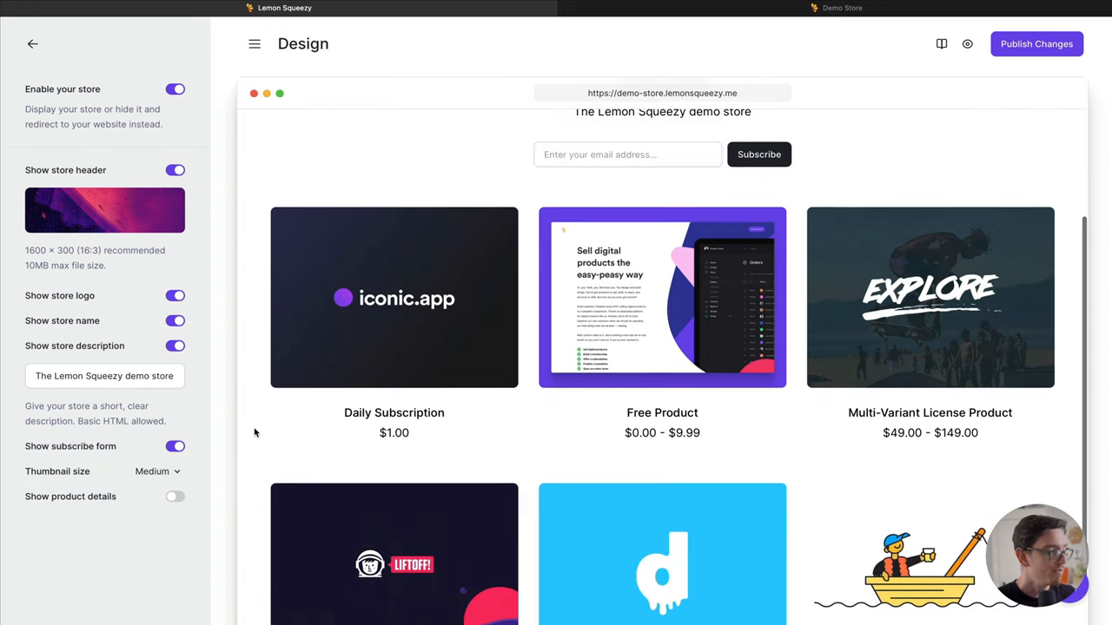
left_click(156, 471)
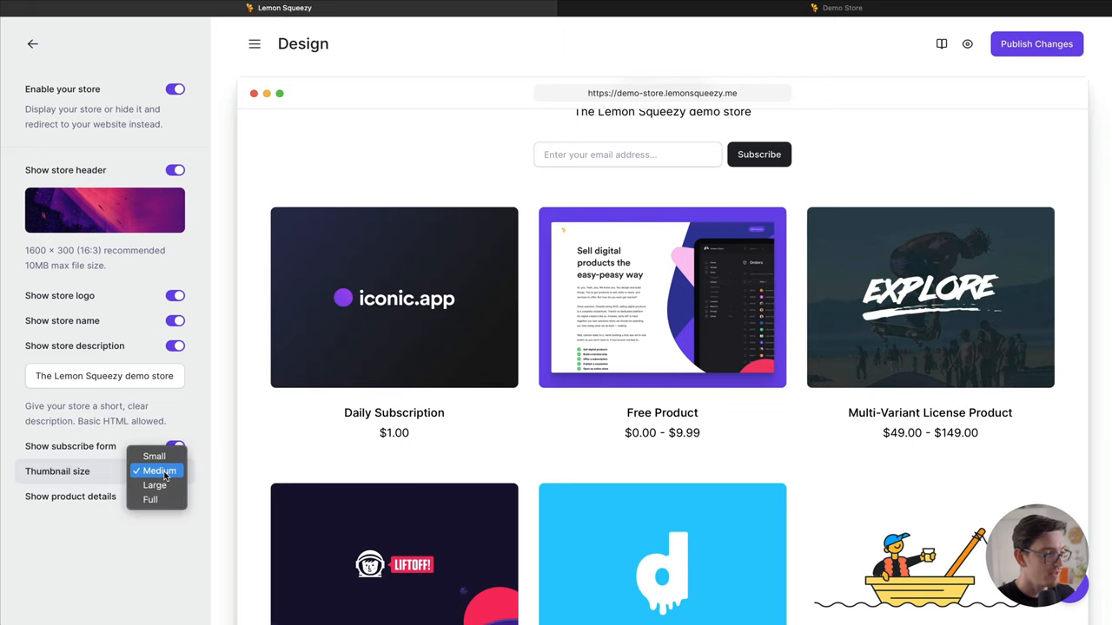
left_click(153, 456)
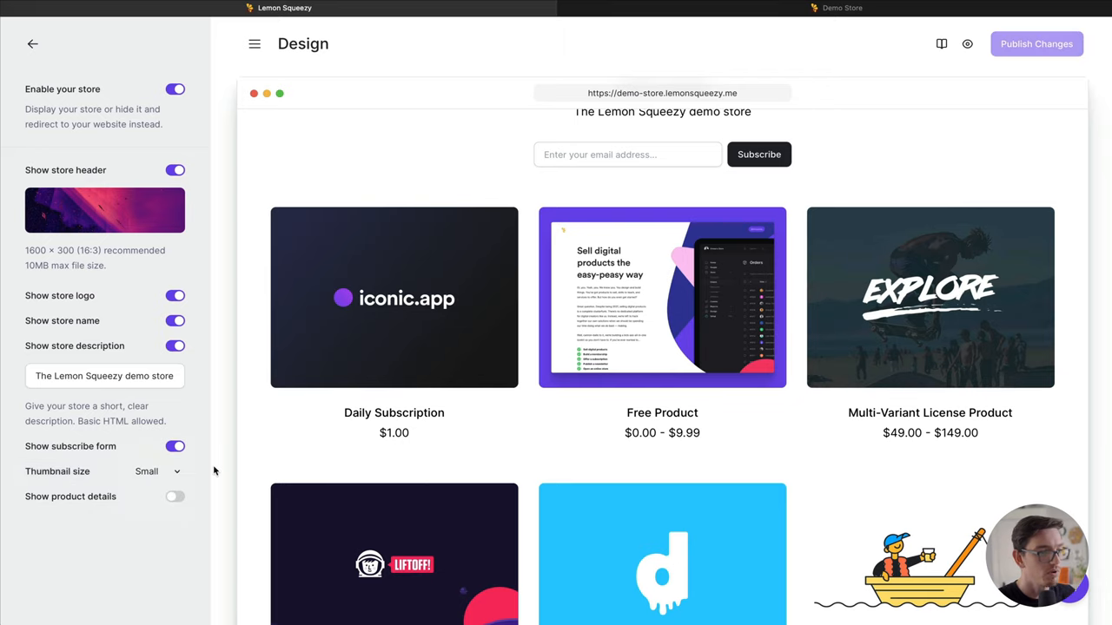
scroll("down", 3)
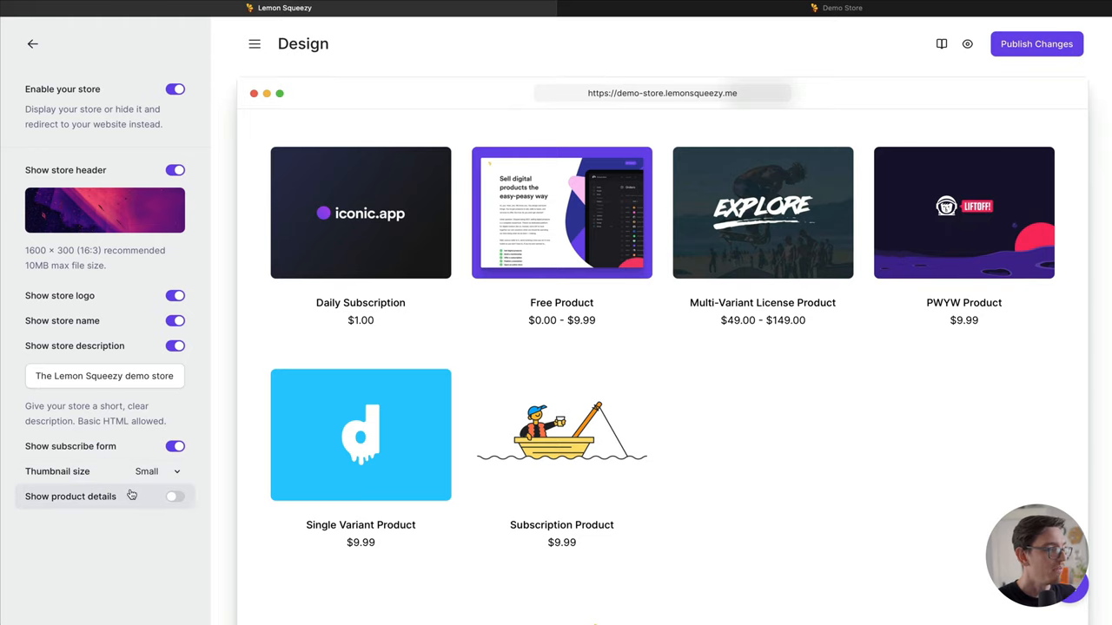
left_click(156, 470)
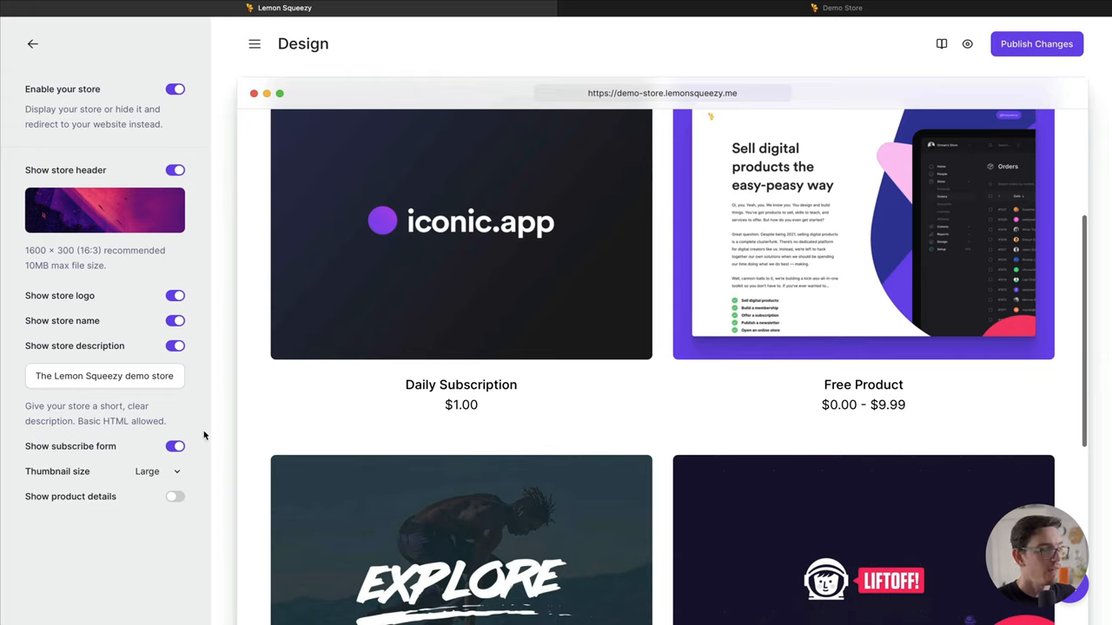
left_click(156, 471)
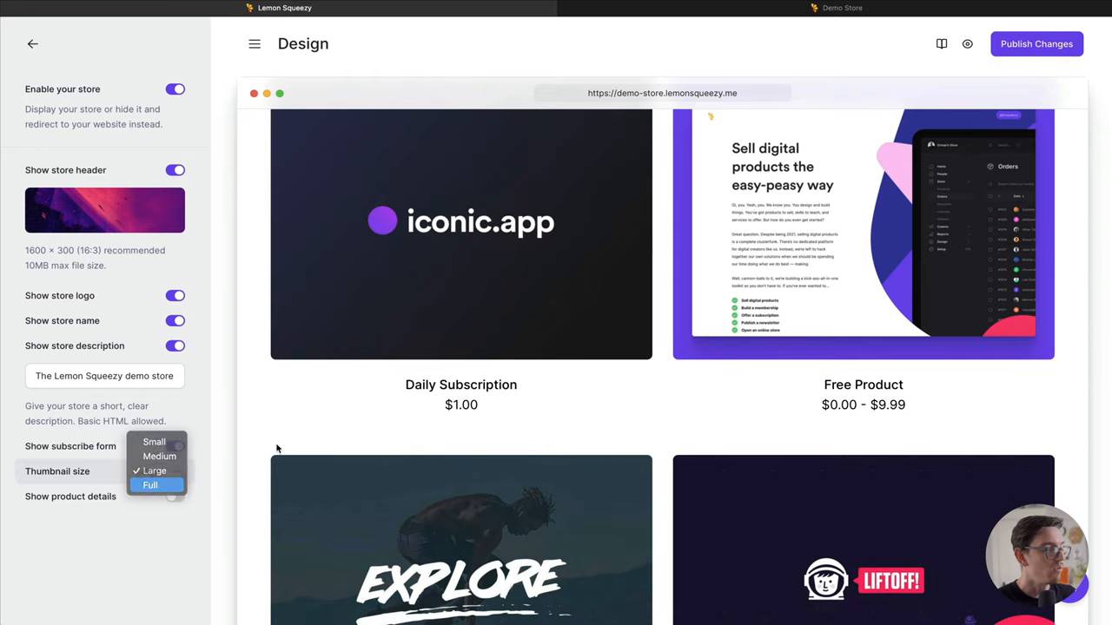
left_click(150, 484)
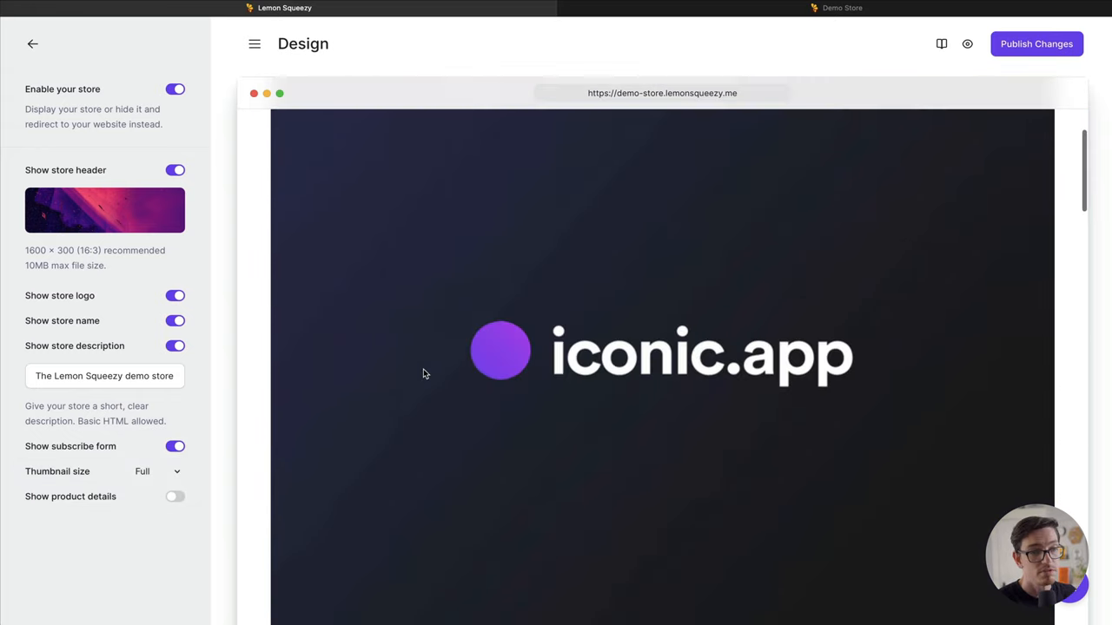
scroll("down", 3)
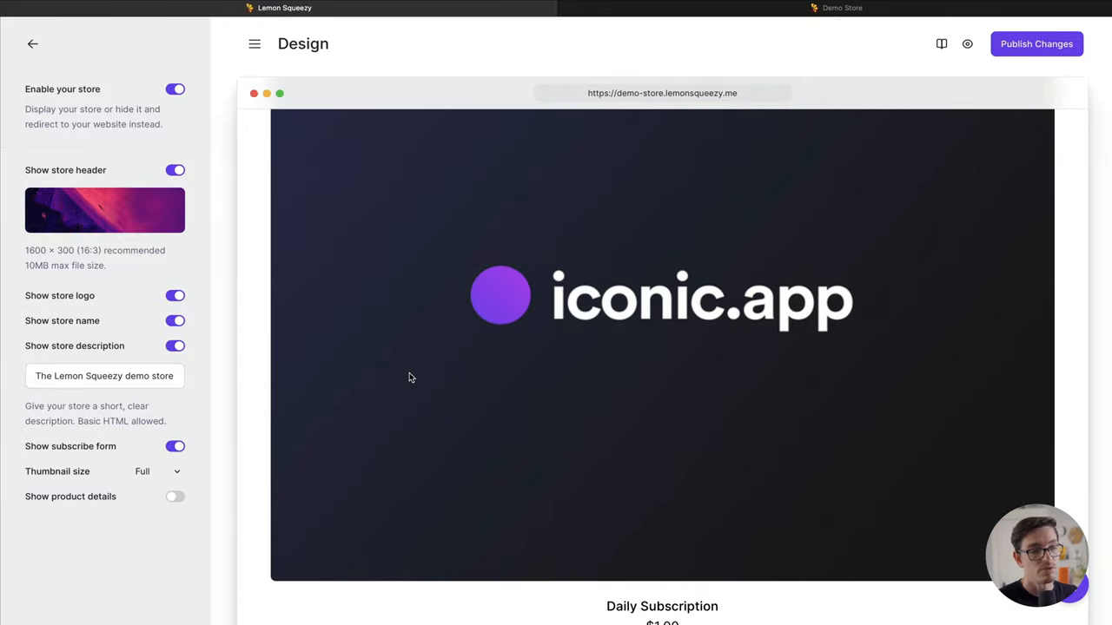
scroll("down", 3)
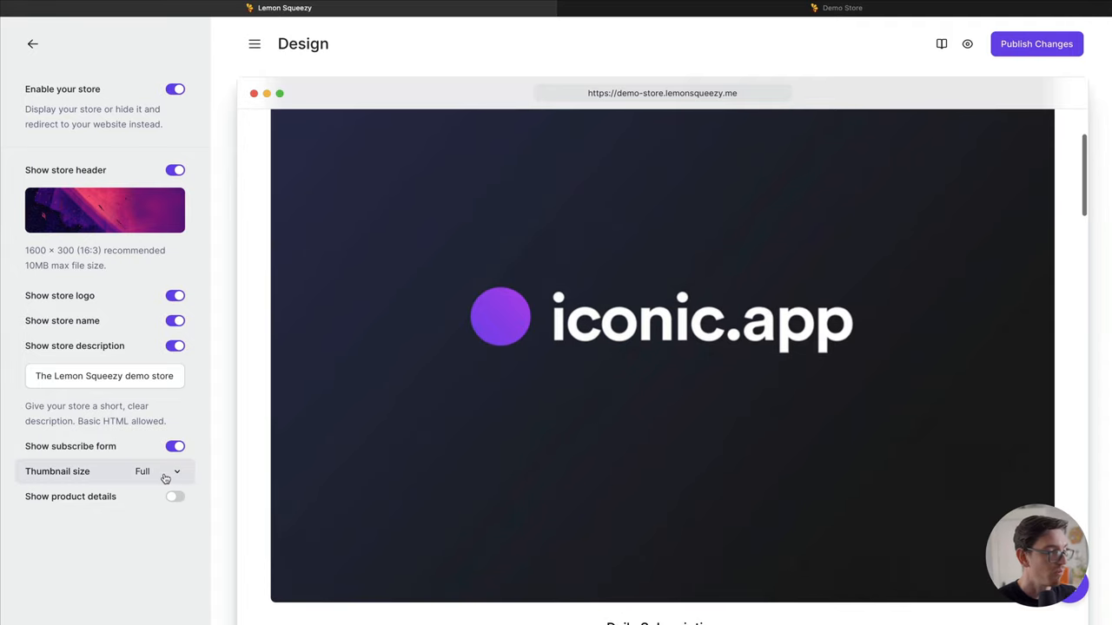
left_click(156, 471)
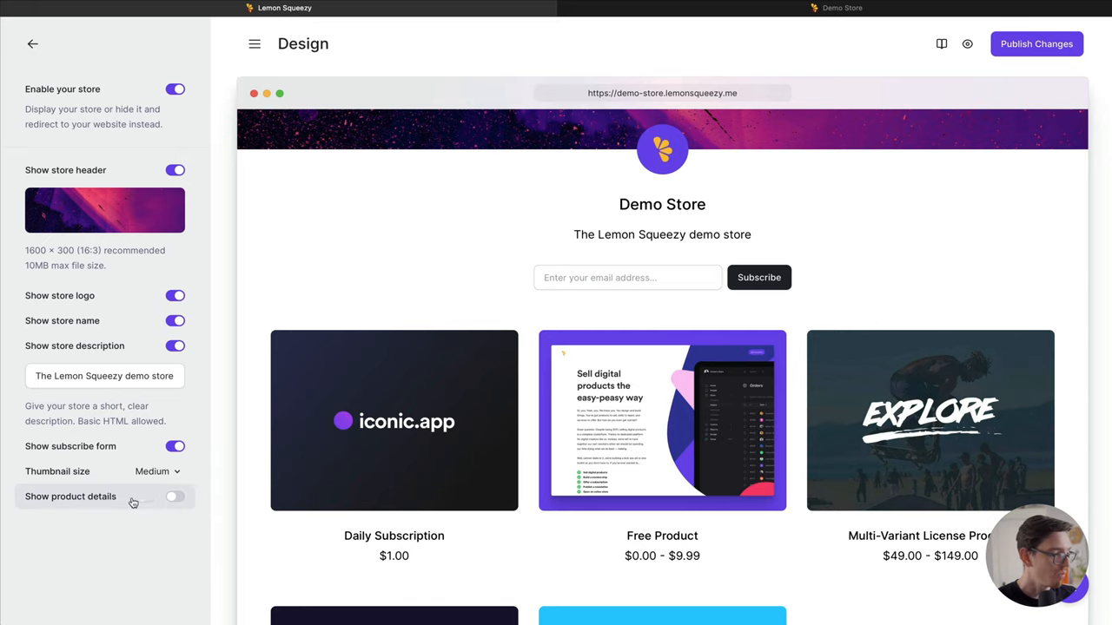
Step: Enable Show product details and scroll the preview to review the product cards
left_click(175, 496)
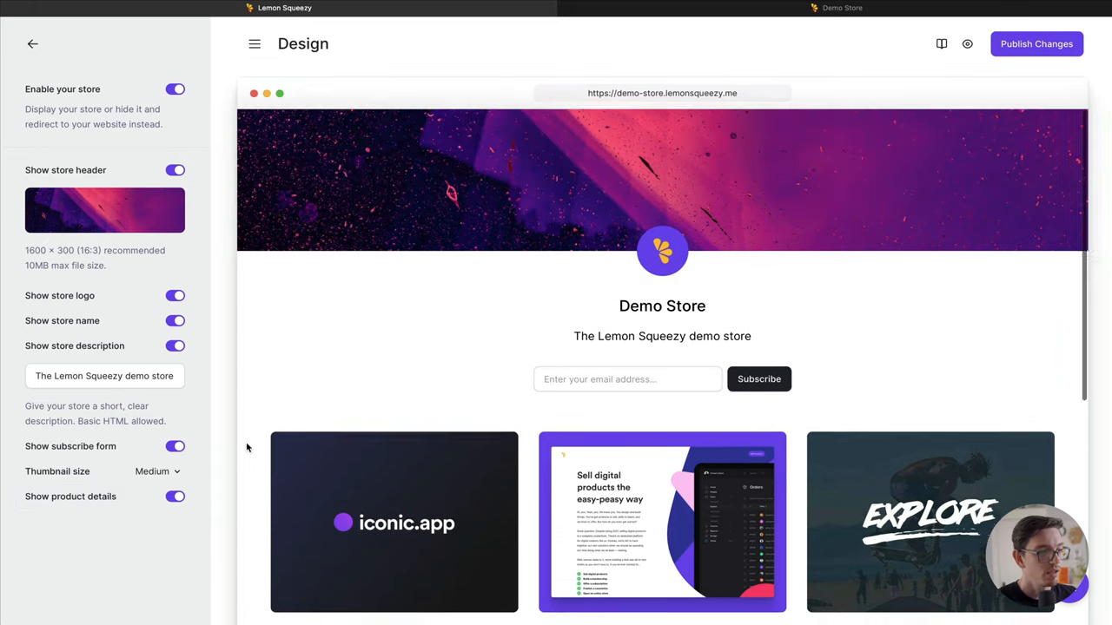
scroll("down", 3)
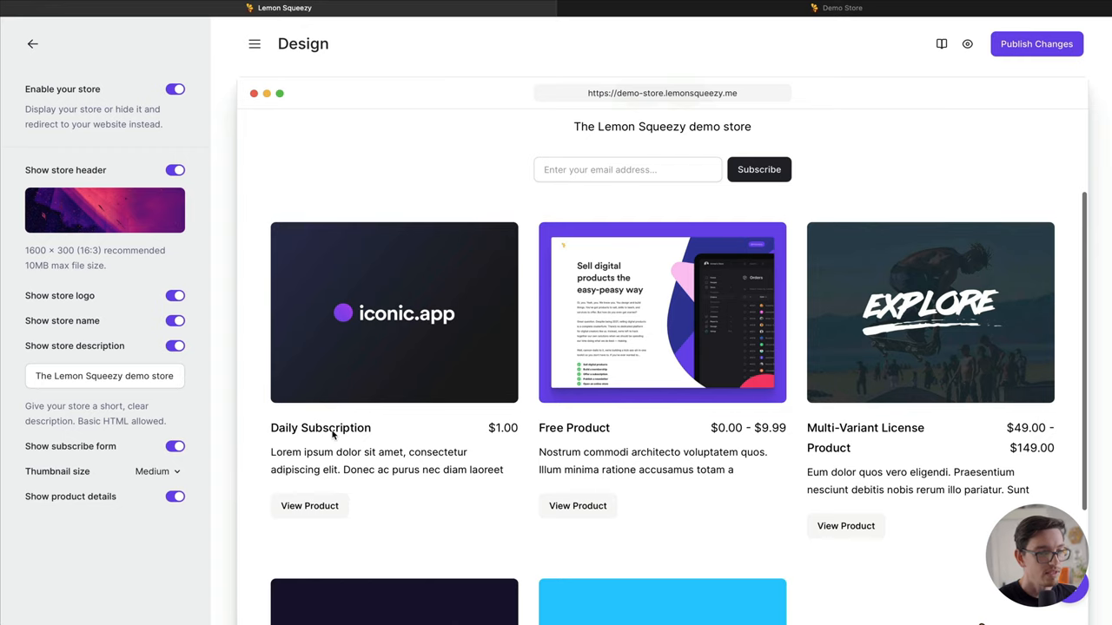
scroll("down", 3)
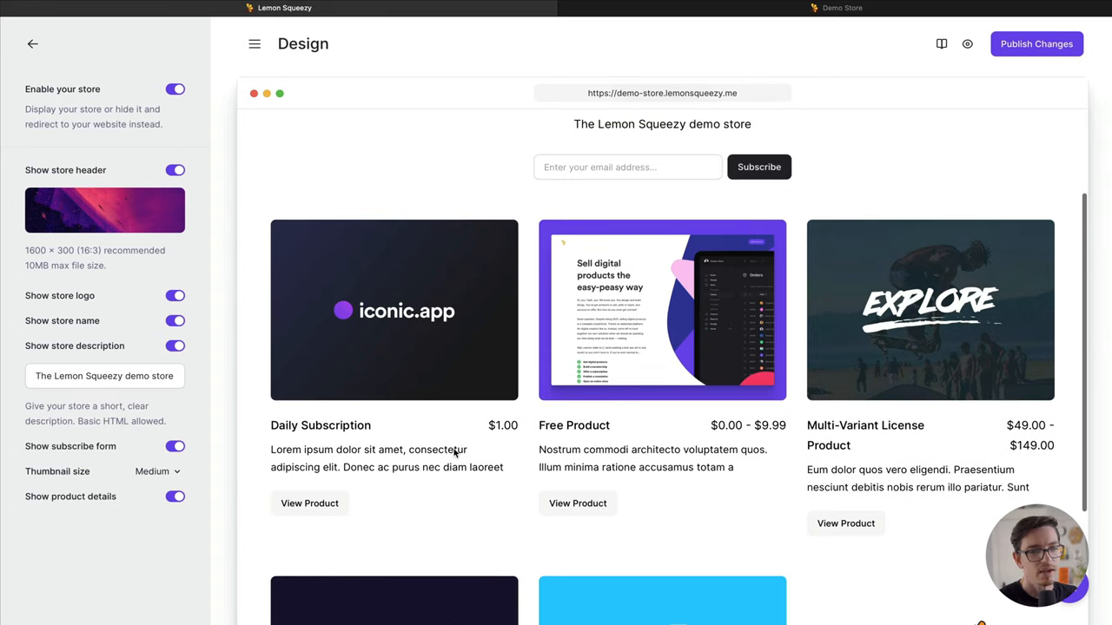
scroll("down", 3)
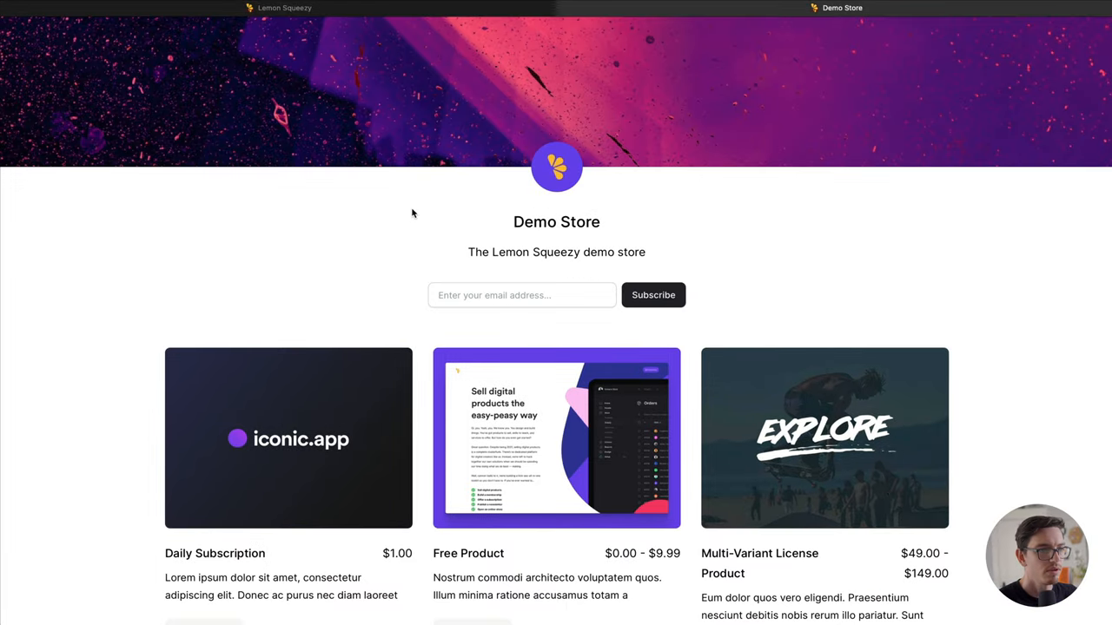
mouse_move(385, 256)
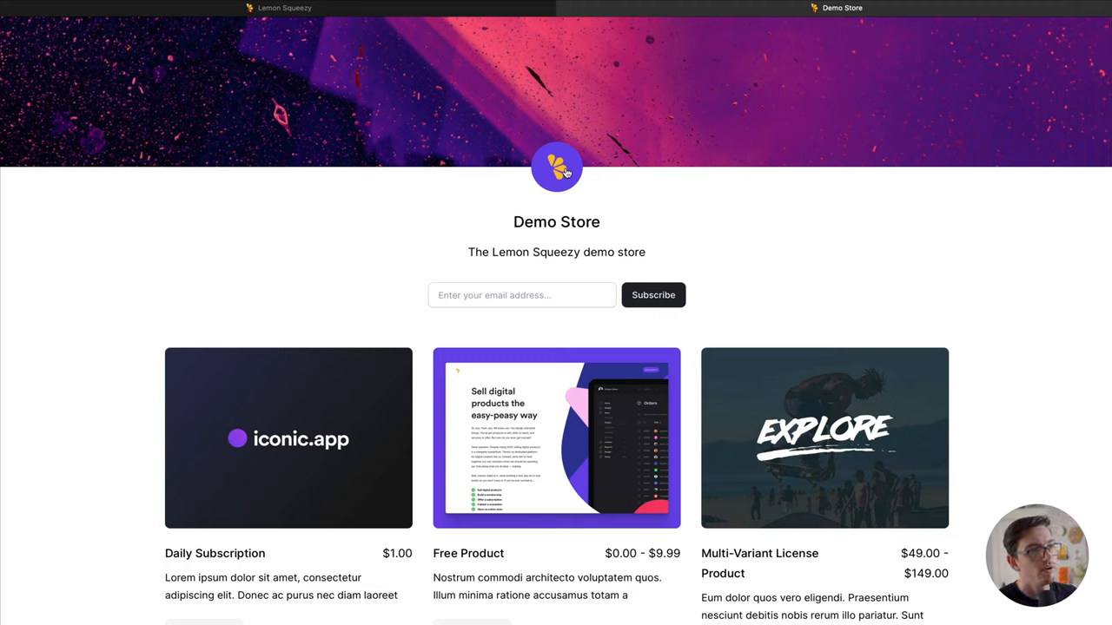
Step: Scroll the live Demo Store tab through all six product cards to the footer
scroll("down", 3)
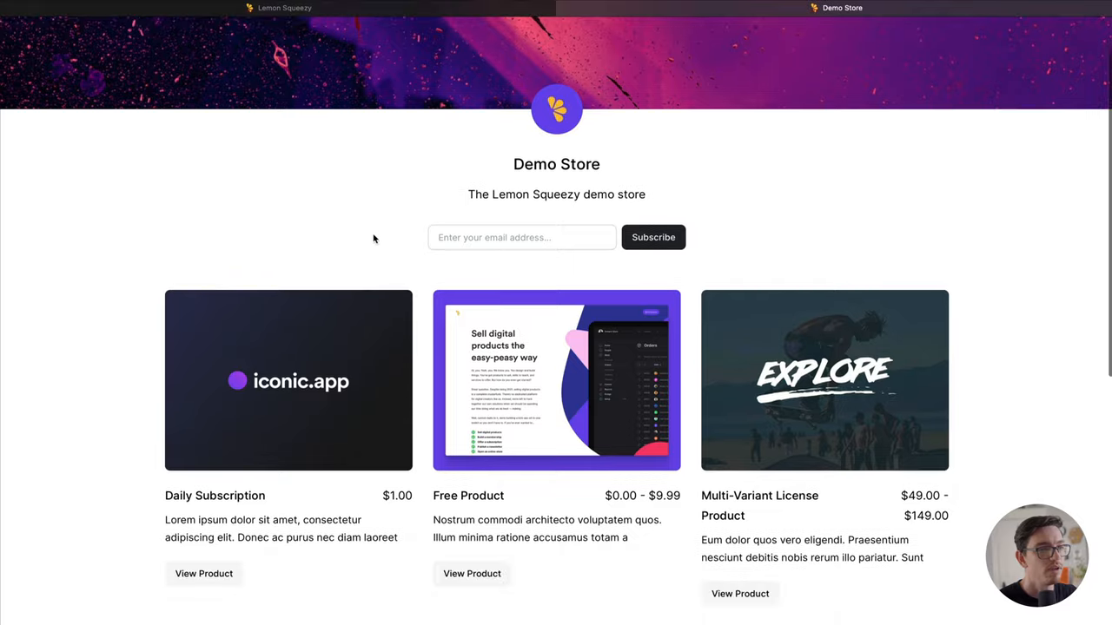
scroll("down", 3)
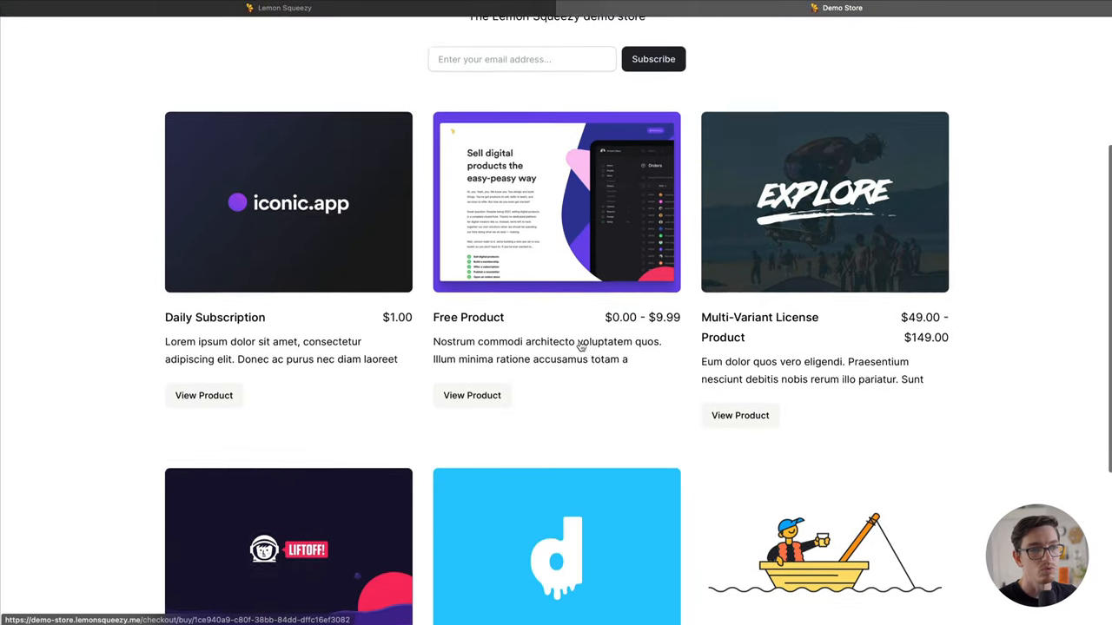
scroll("down", 3)
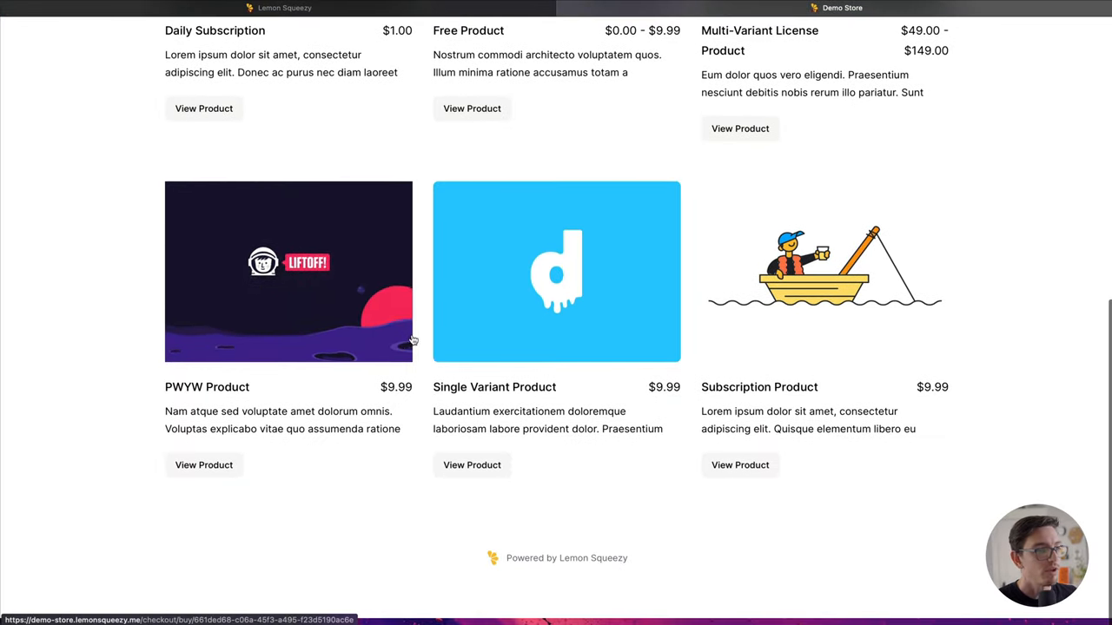